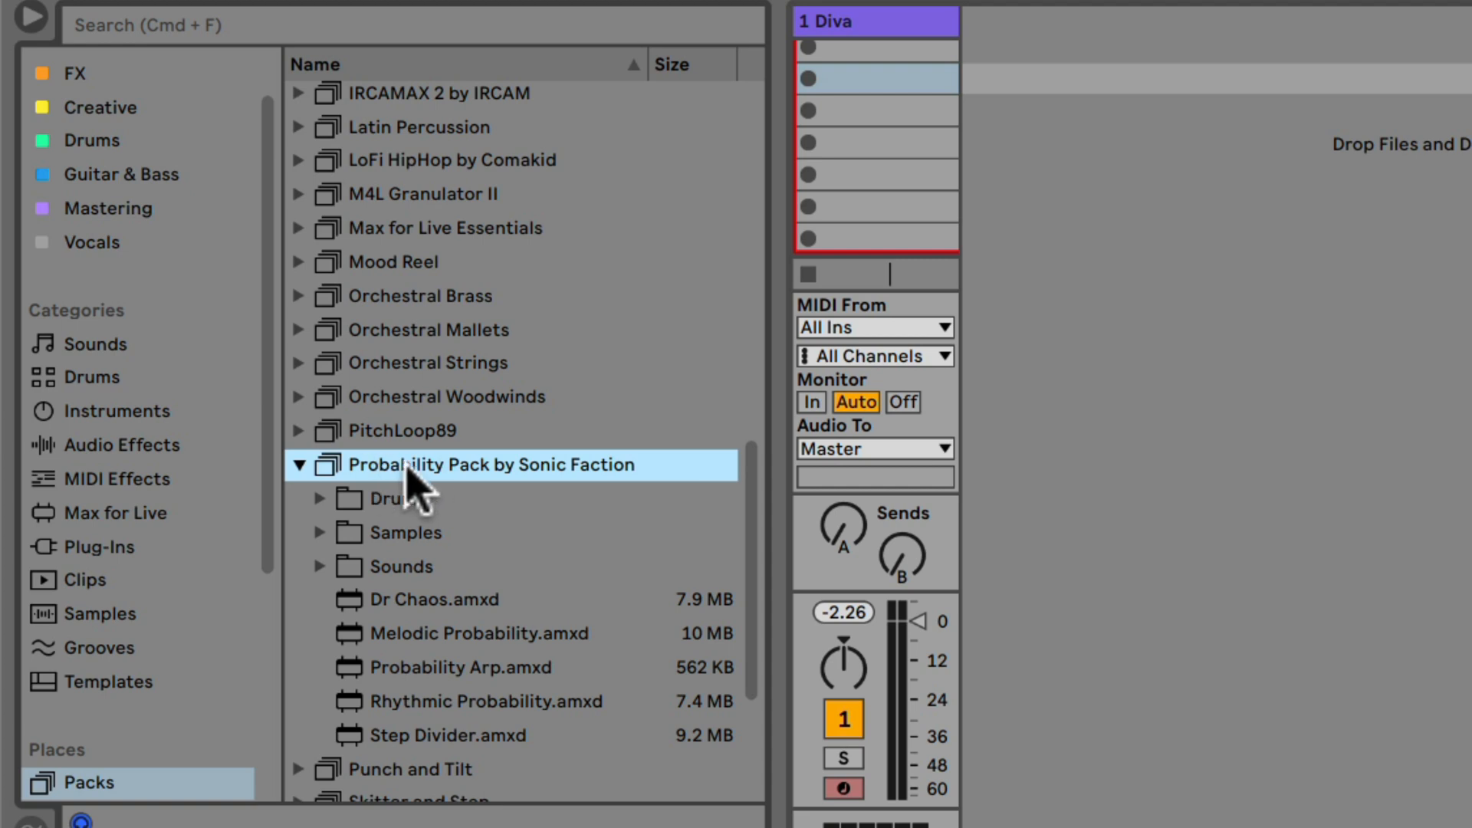
mouse_move(432, 492)
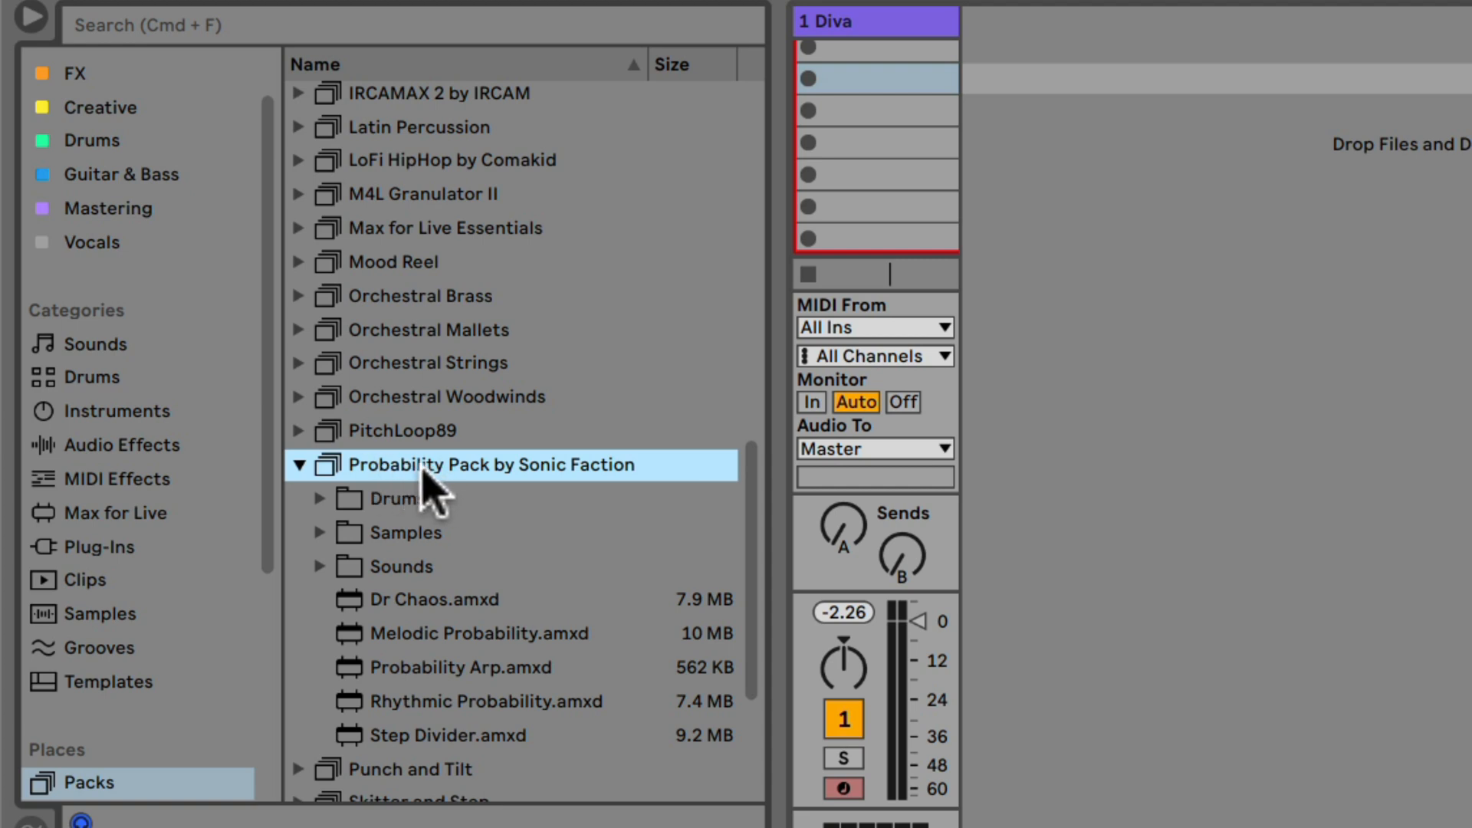
mouse_move(348, 708)
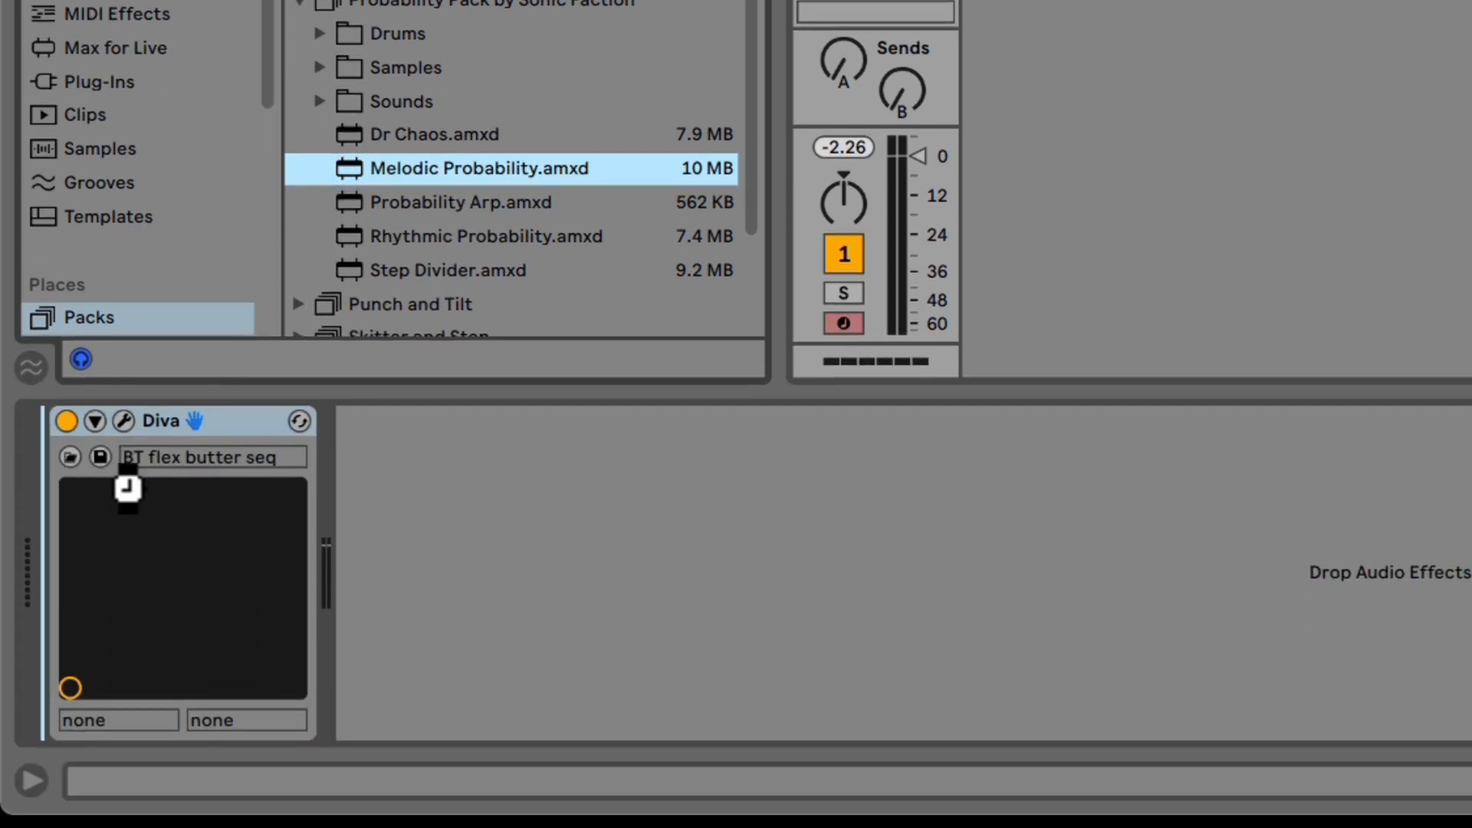
mouse_move(291, 514)
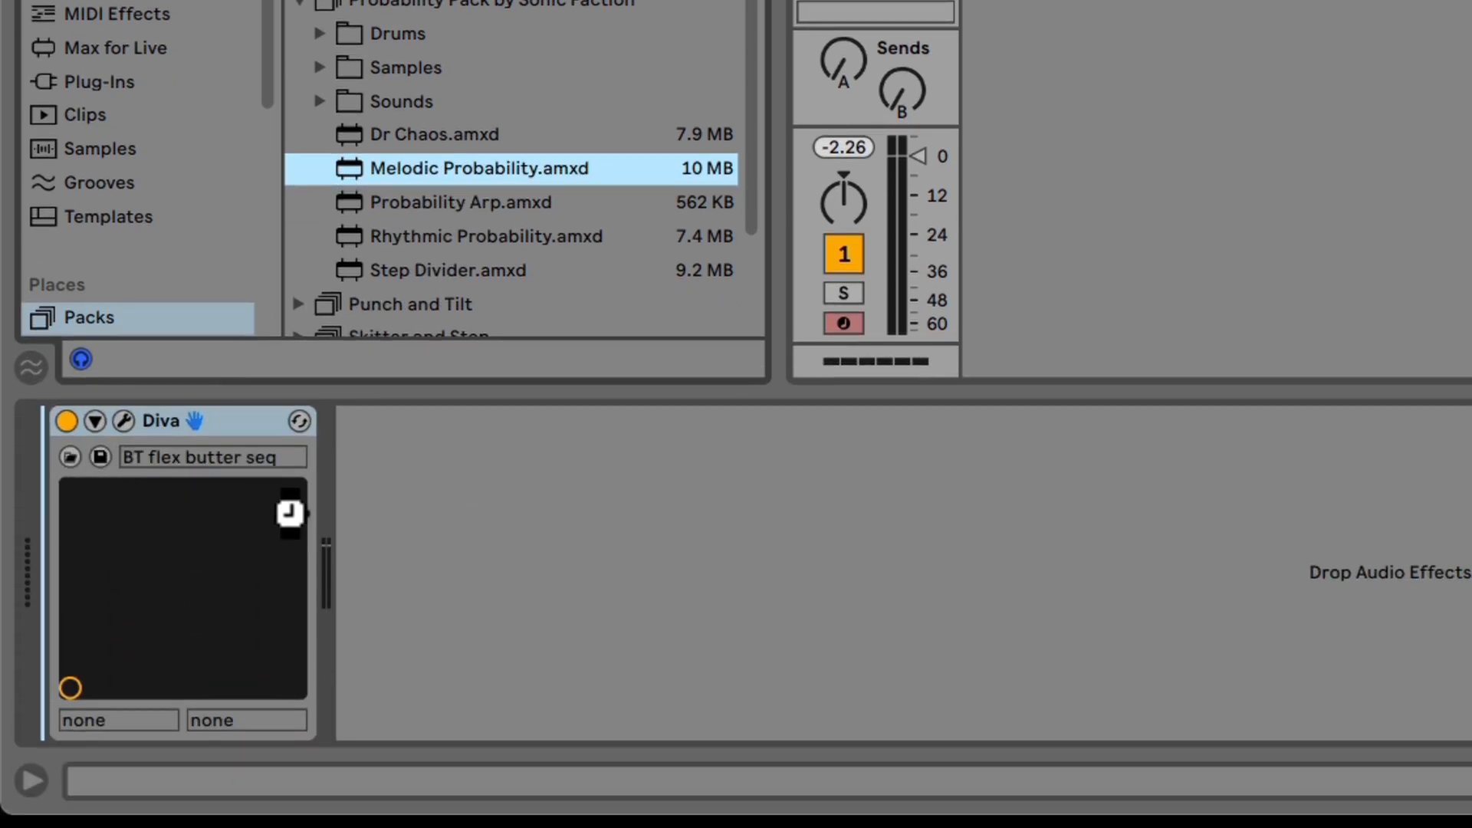
- Load Melodic Probability.amxd from the Probability Pack onto the Diva MIDI track
double_click(478, 169)
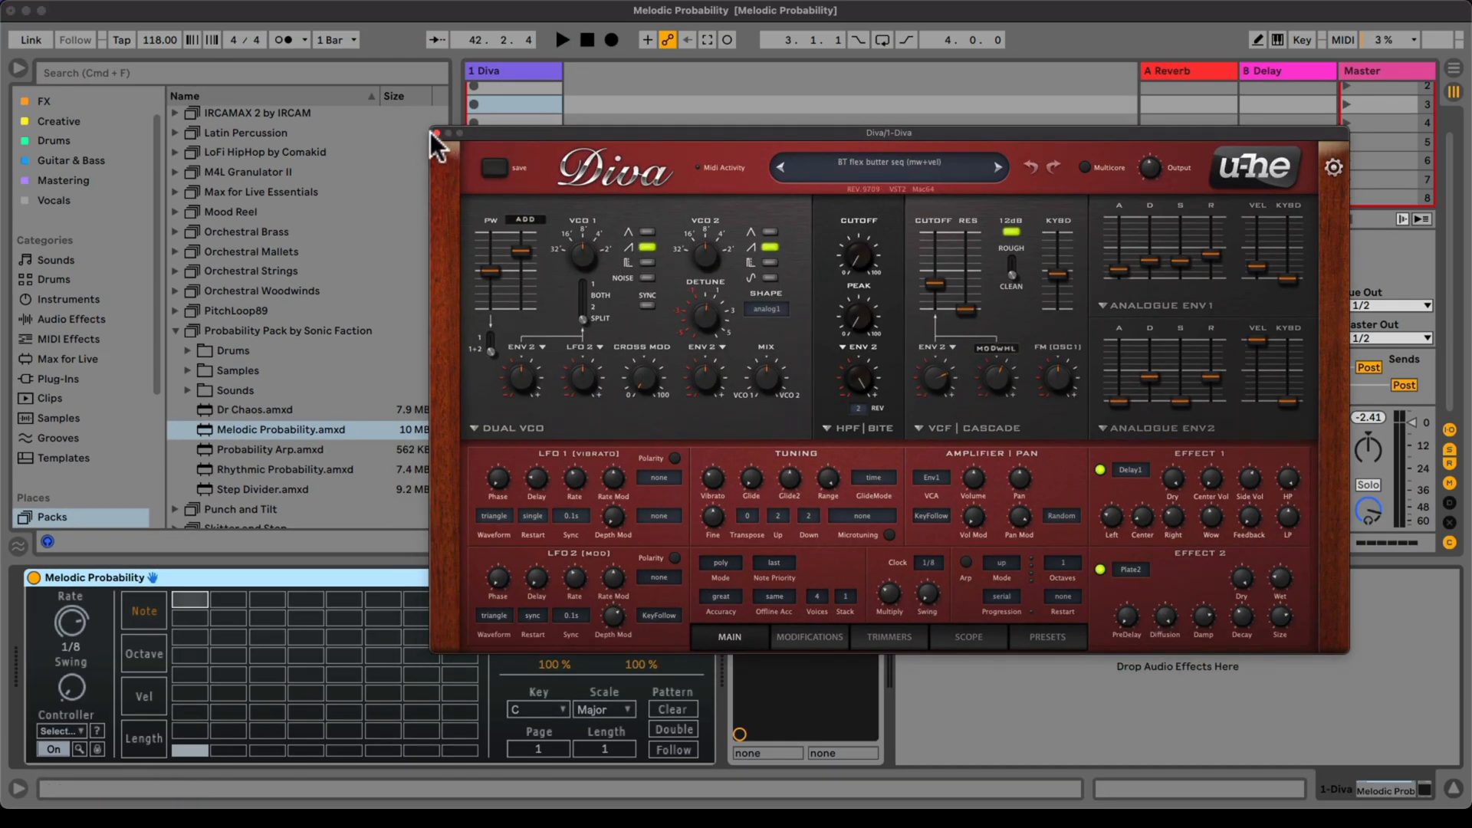
- Close the Diva window and set Melodic Probability to 1/16 rate, key G, Minor scale
click(435, 132)
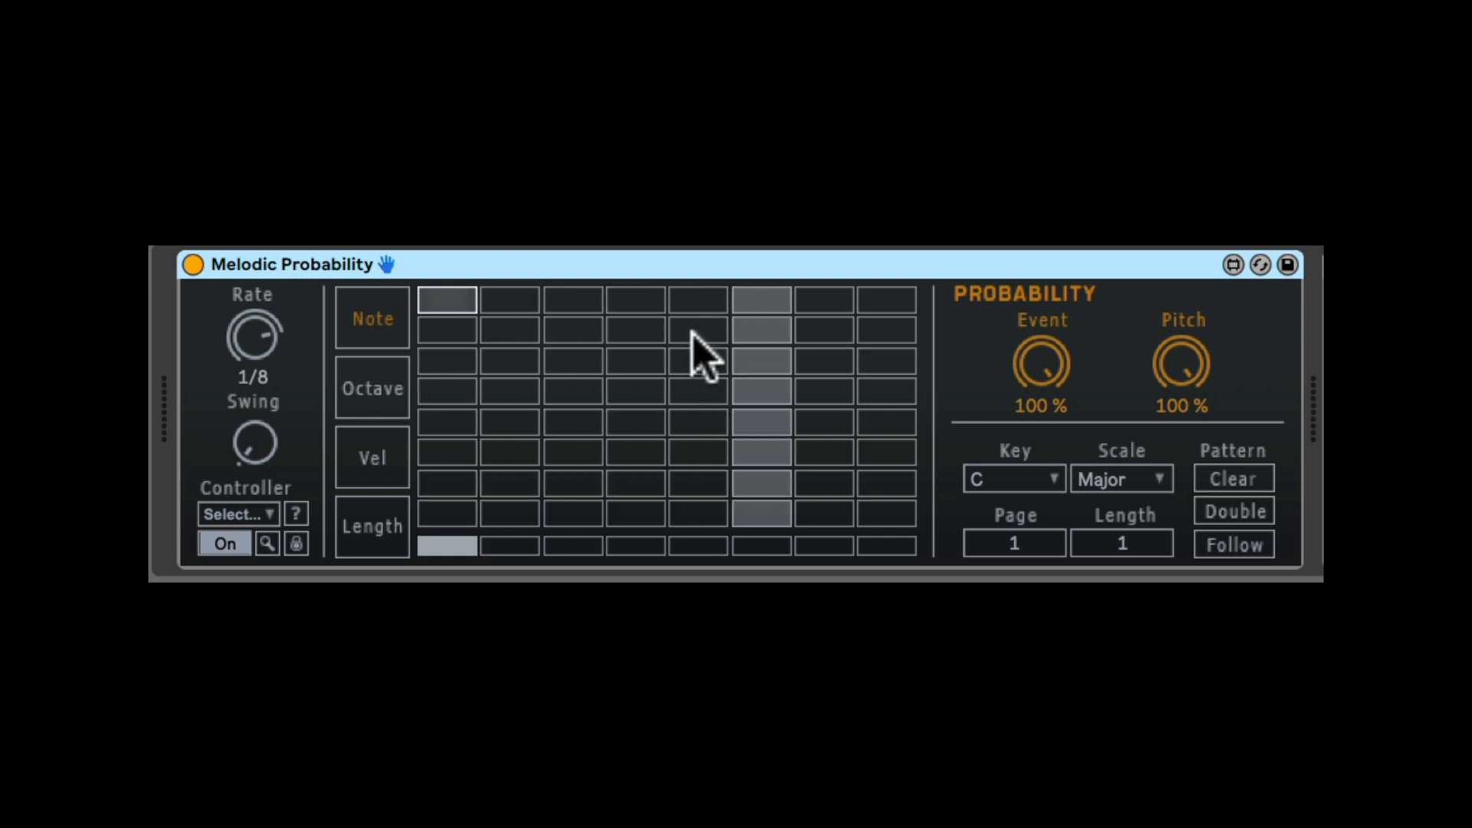
mouse_move(273, 367)
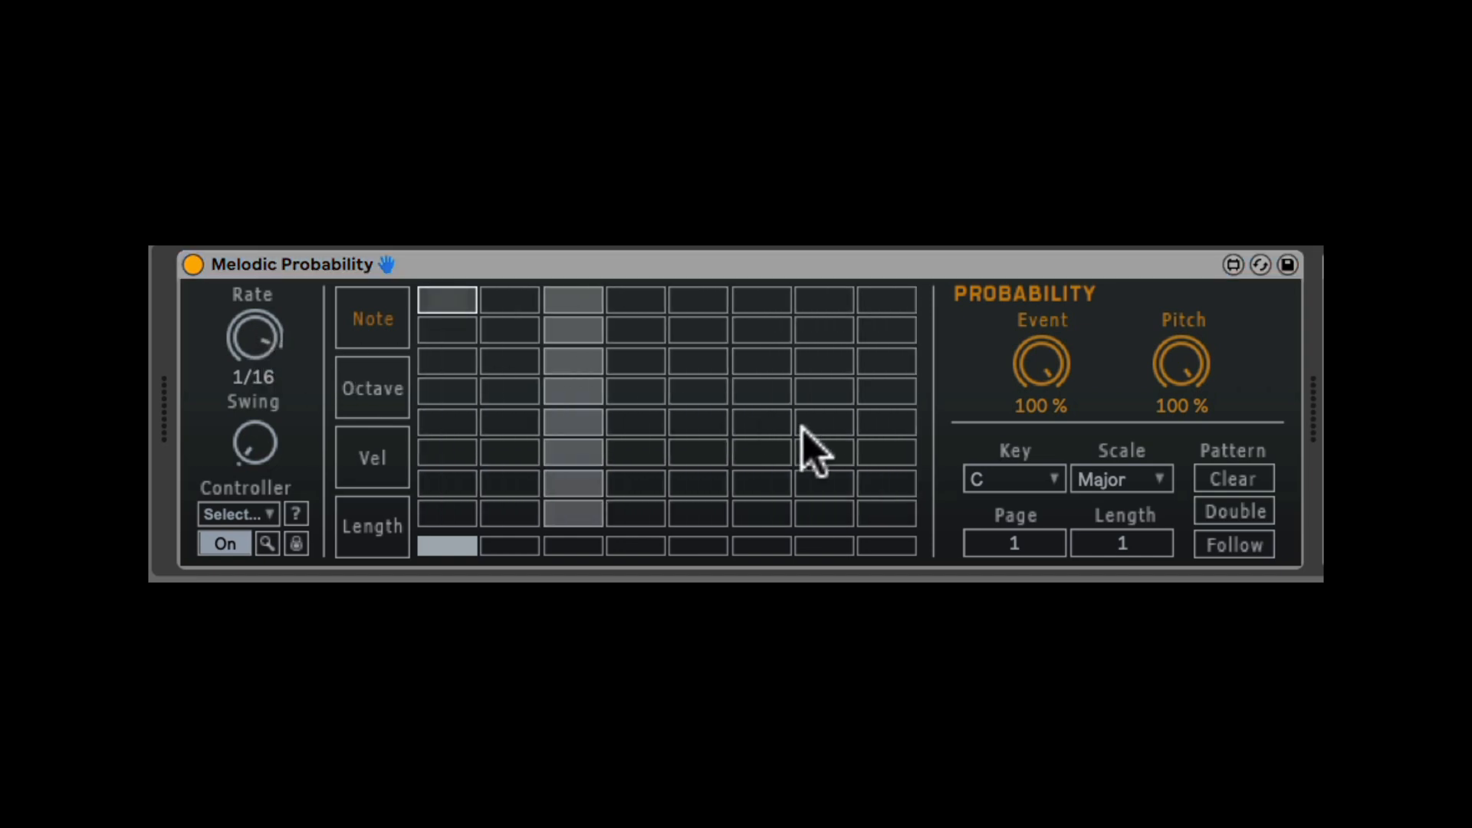
mouse_move(1047, 492)
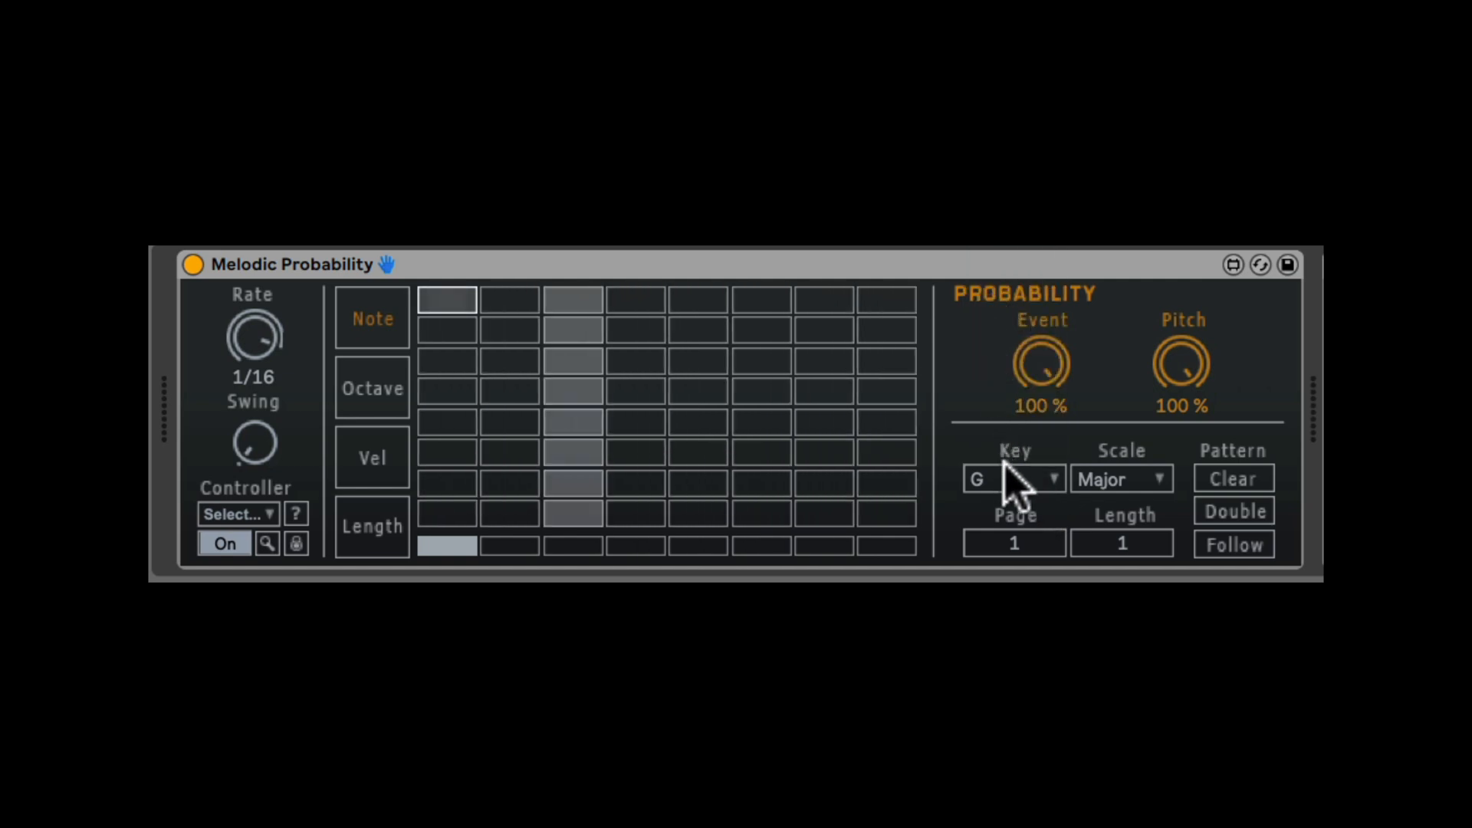
click(1121, 479)
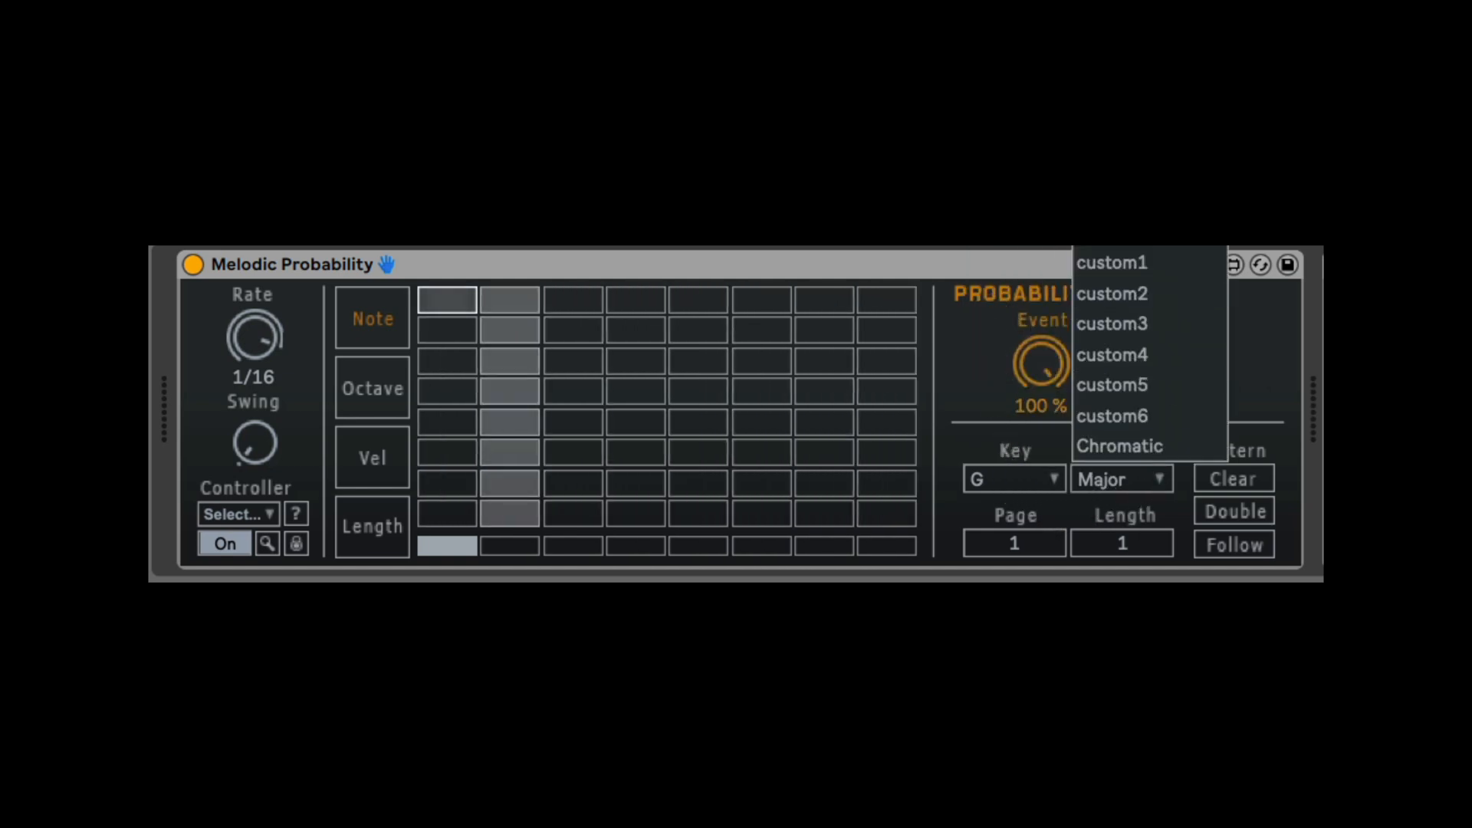
click(1121, 478)
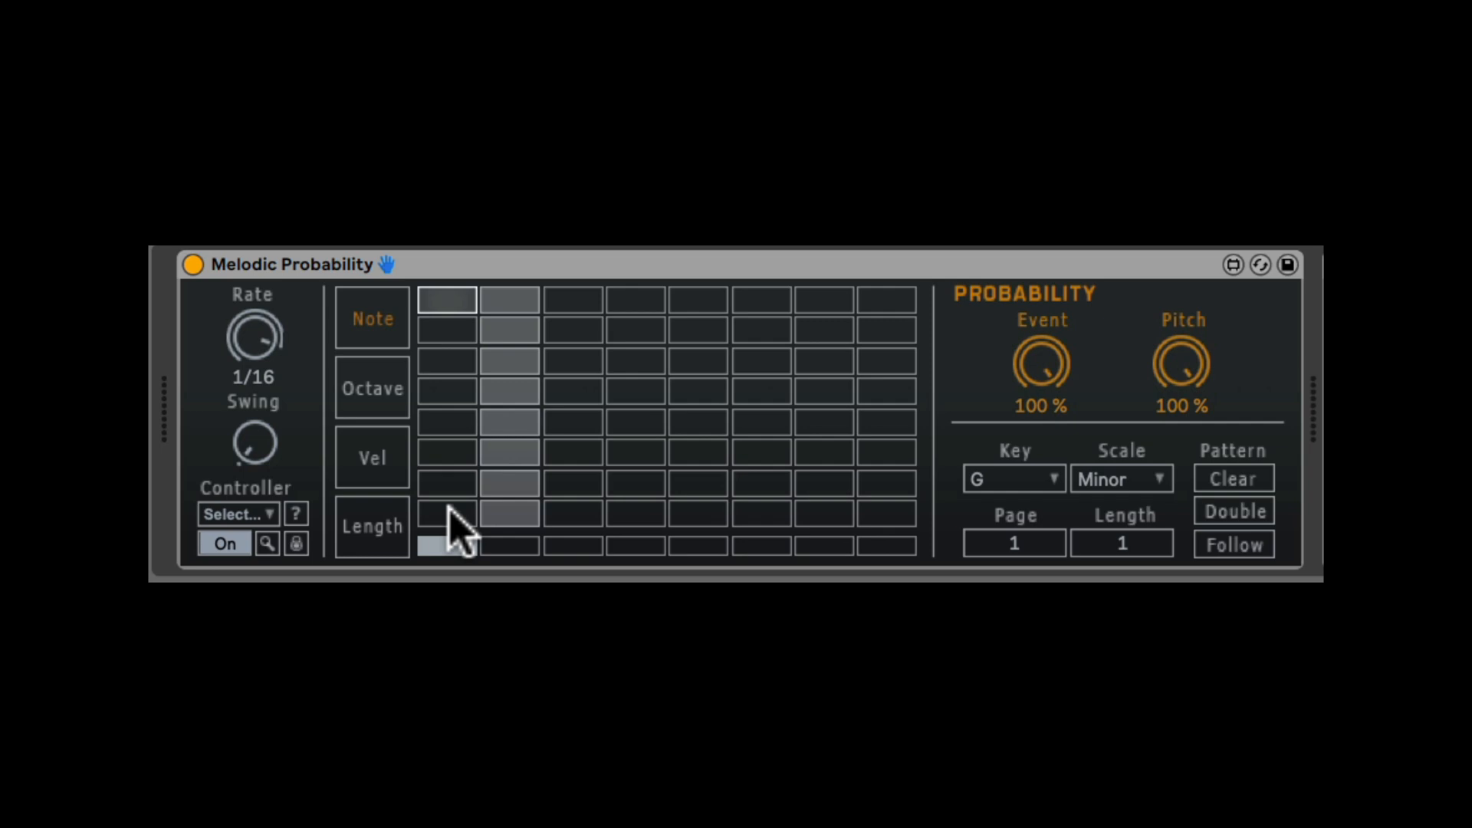
- Enter notes on grid steps 1, 4 and 7 and lower the Event and Pitch probabilities
click(446, 515)
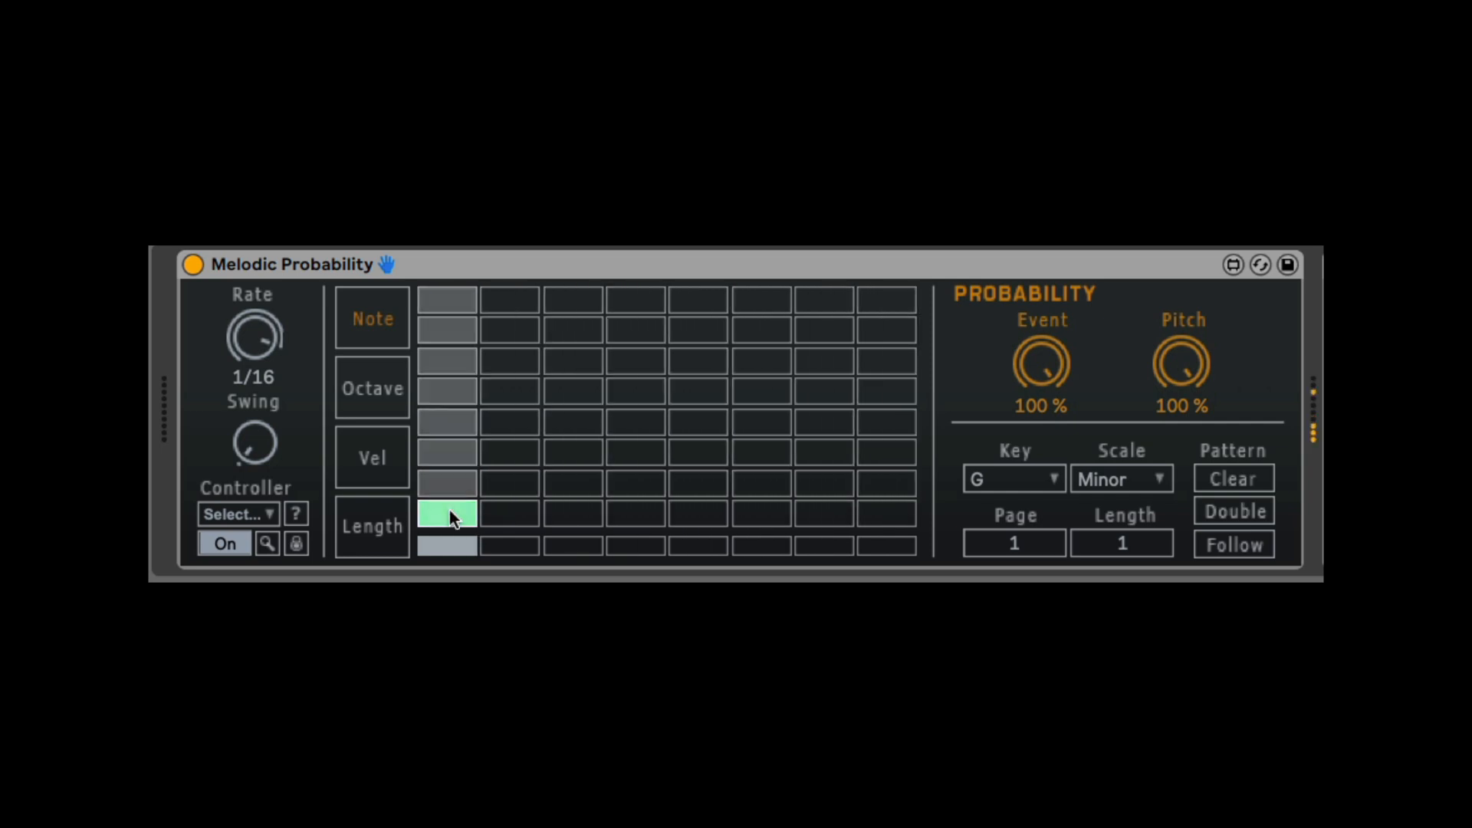
click(633, 483)
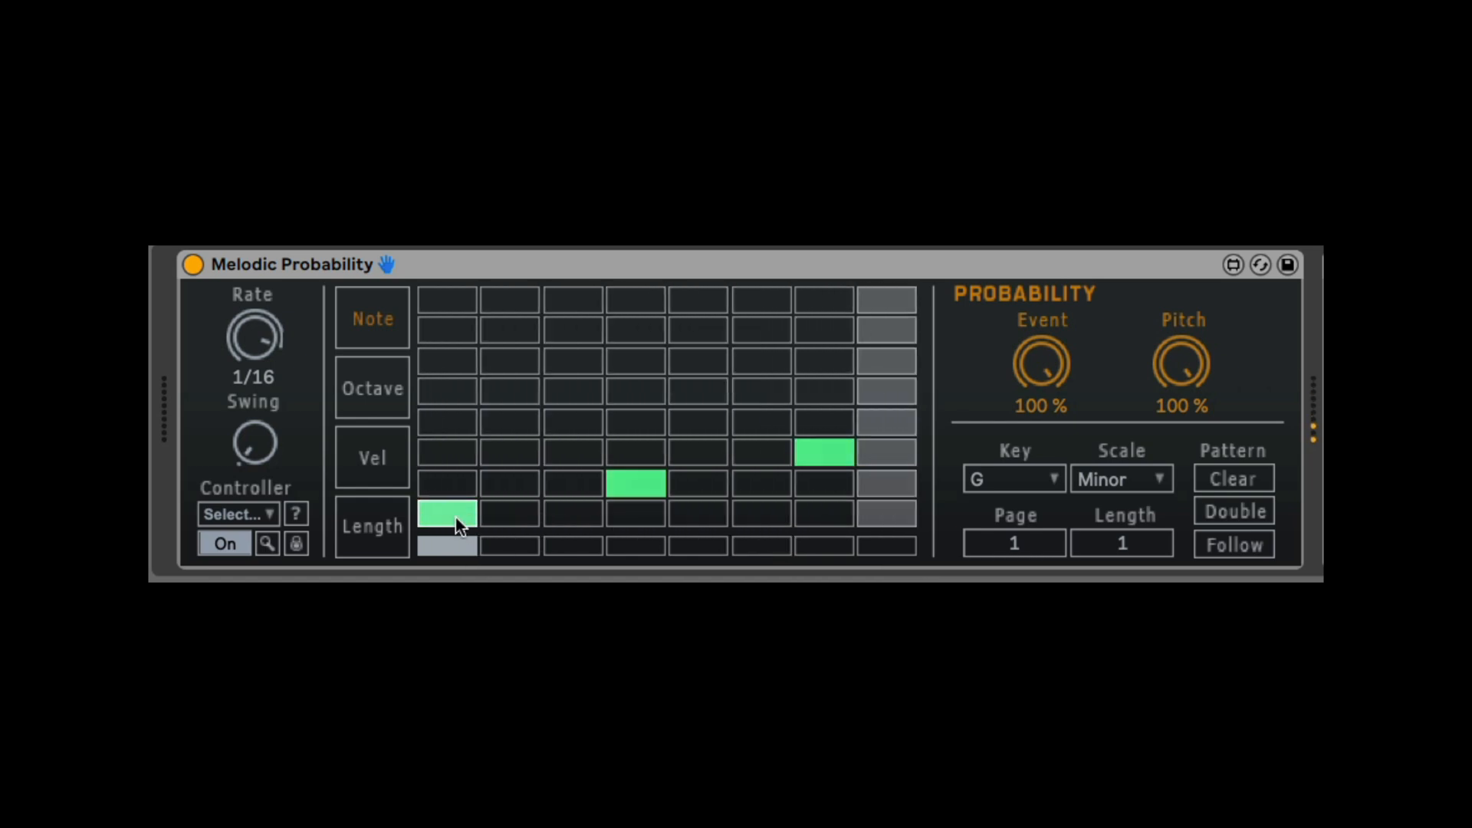
mouse_move(1043, 362)
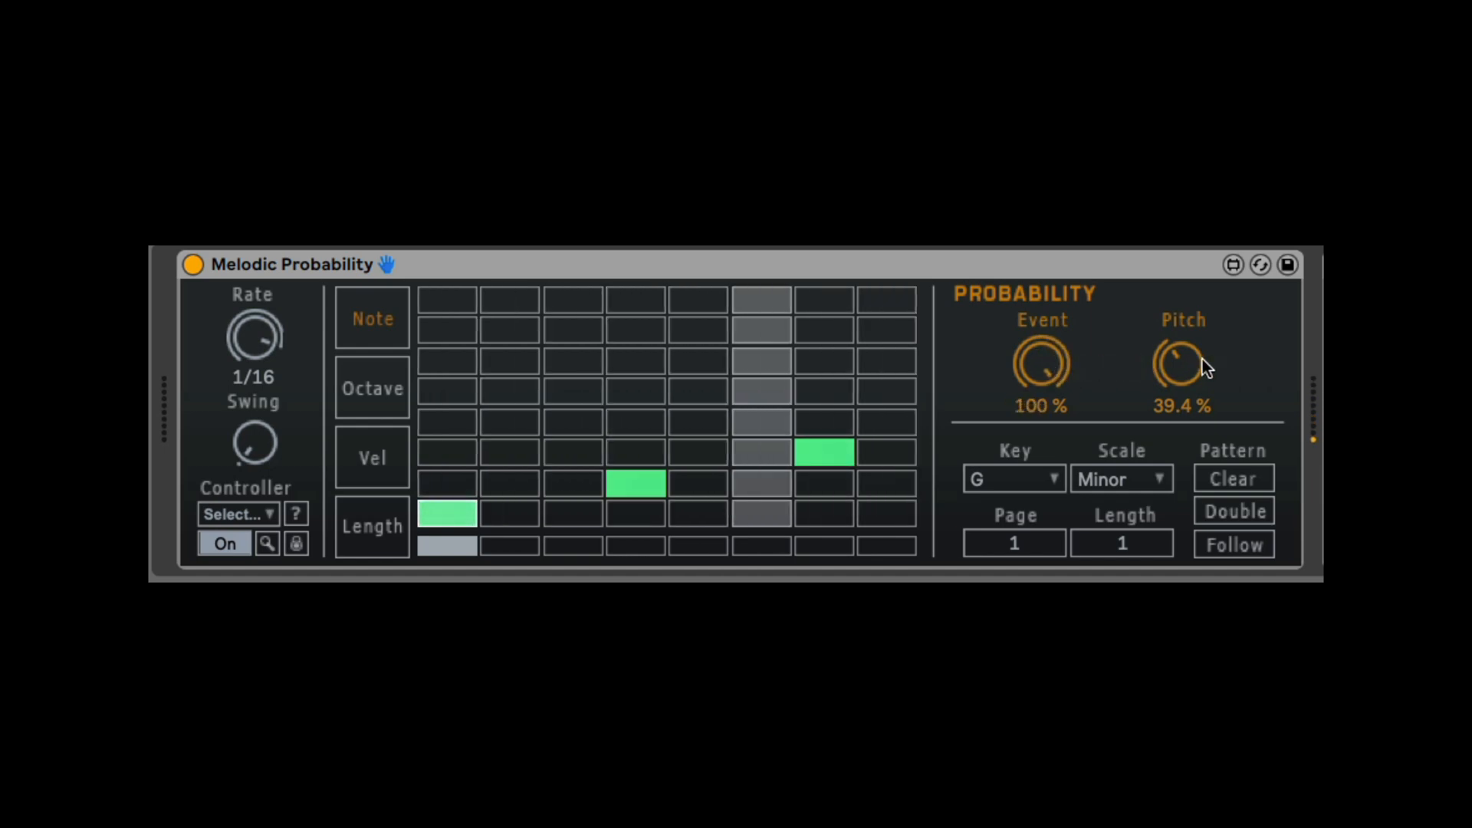
mouse_move(493, 432)
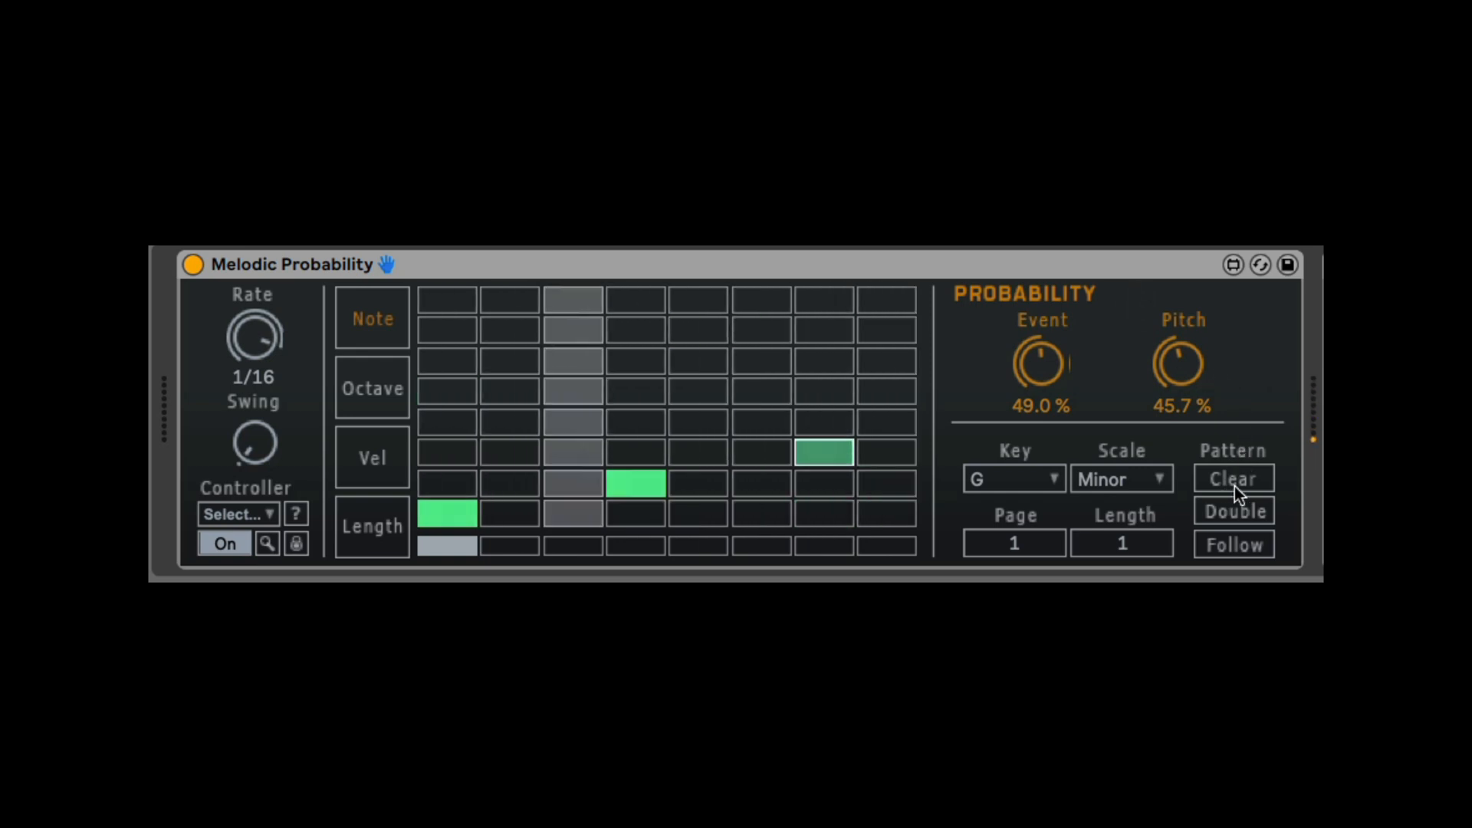
- Clear the pattern, re-enter notes on steps 1, 4 and 7, double to two pages with page follow on
click(1233, 478)
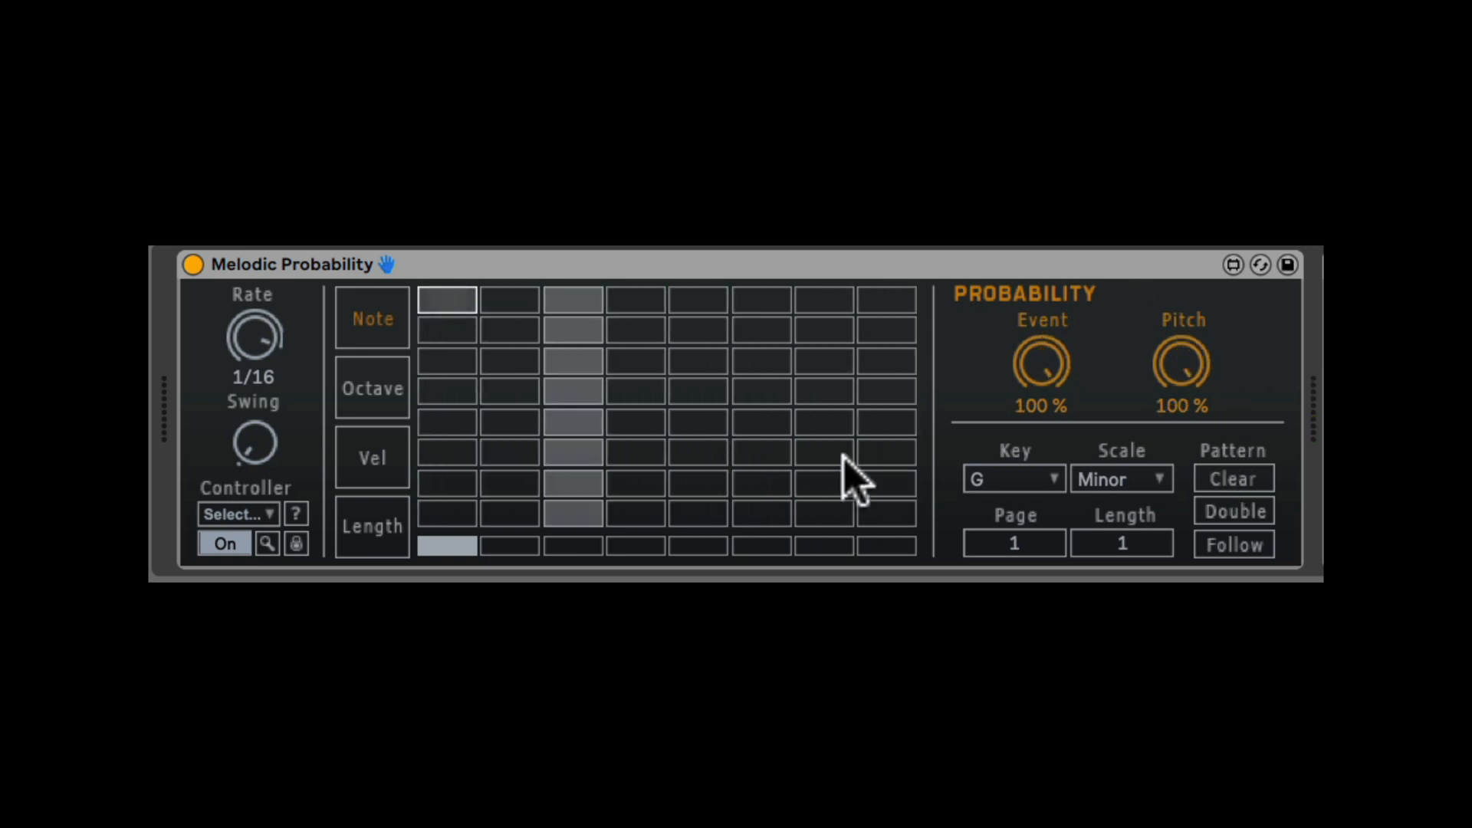
click(446, 515)
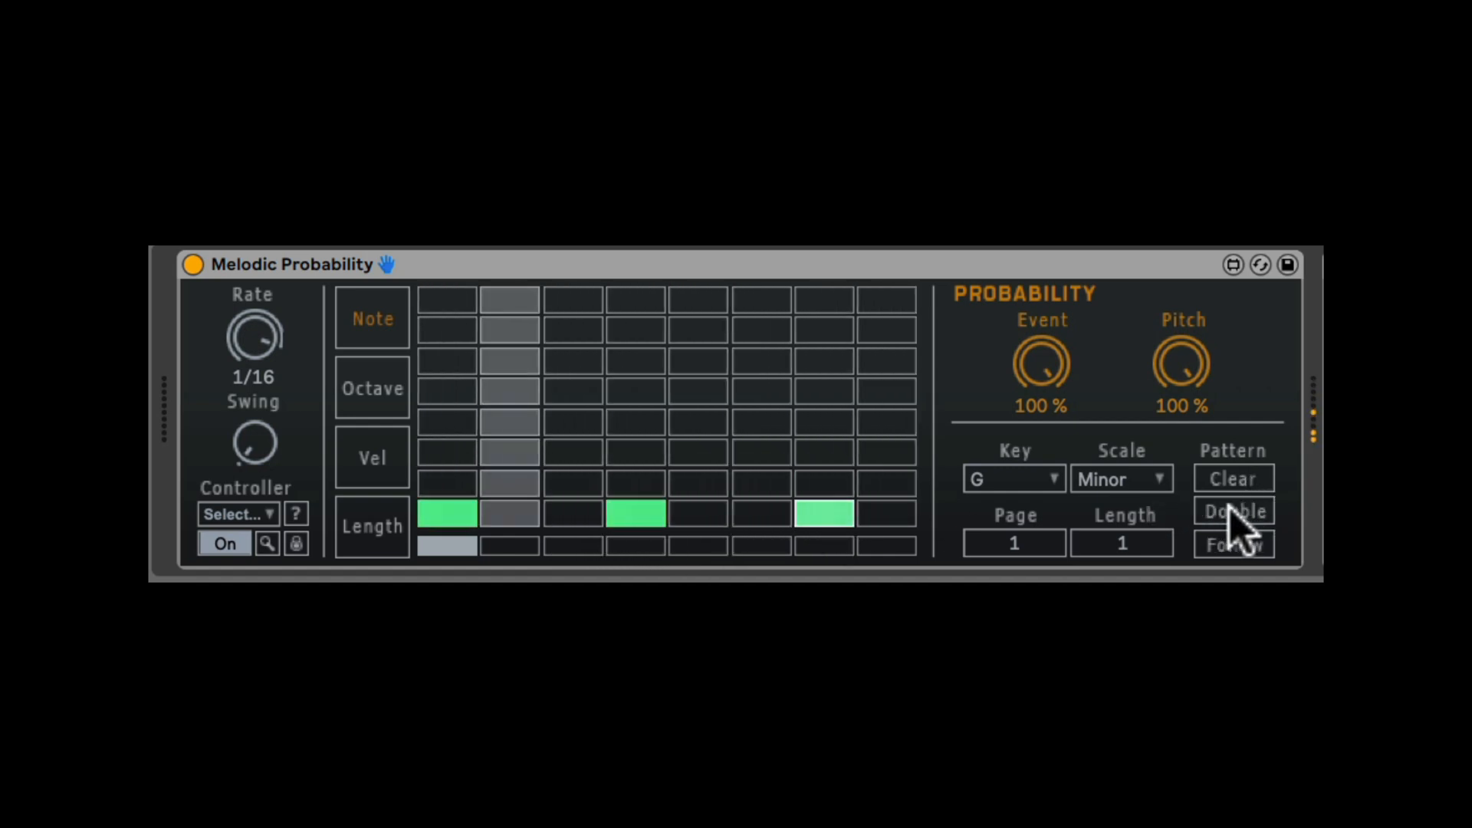
click(1233, 510)
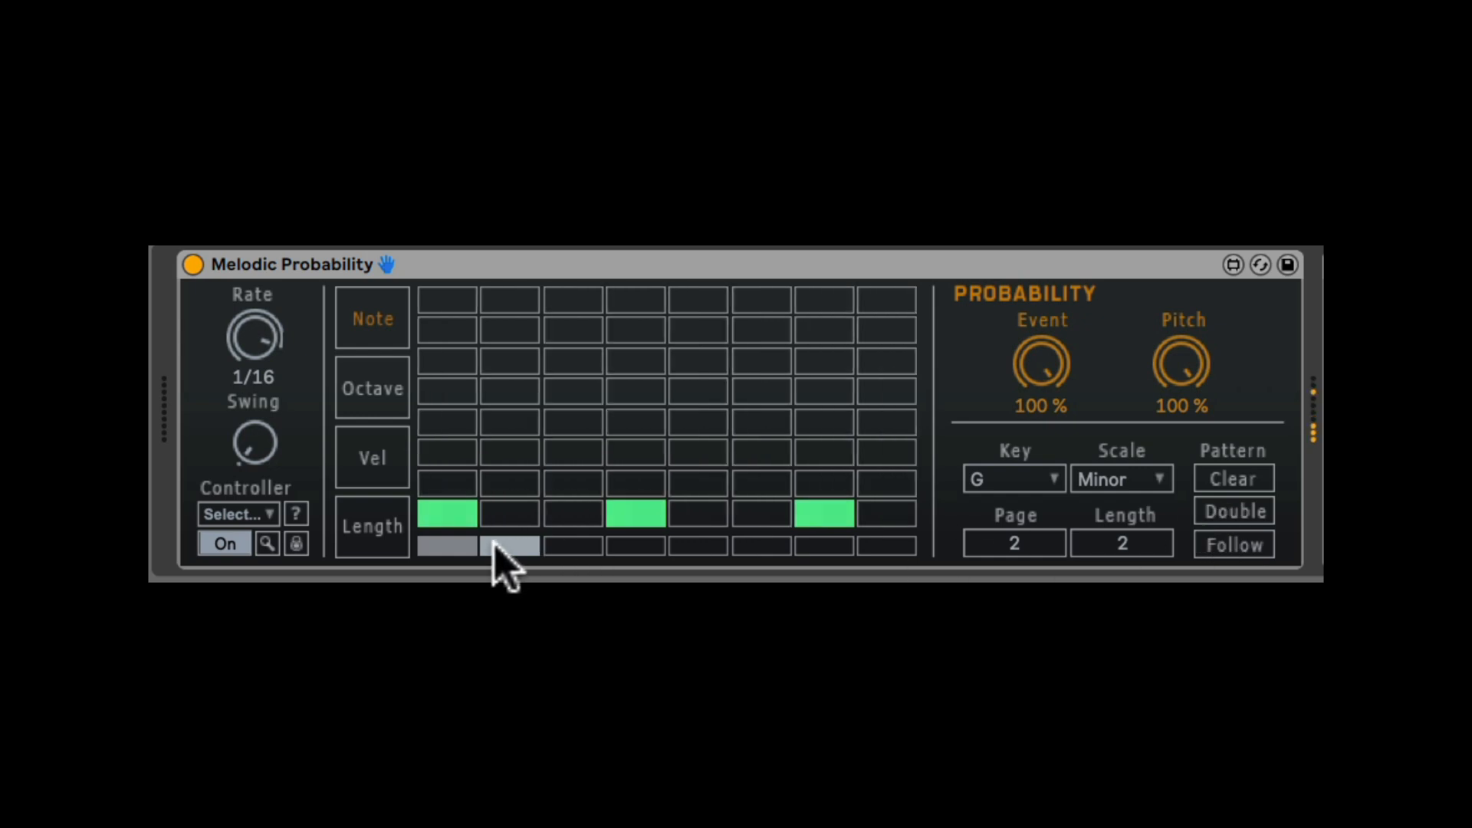
click(1232, 544)
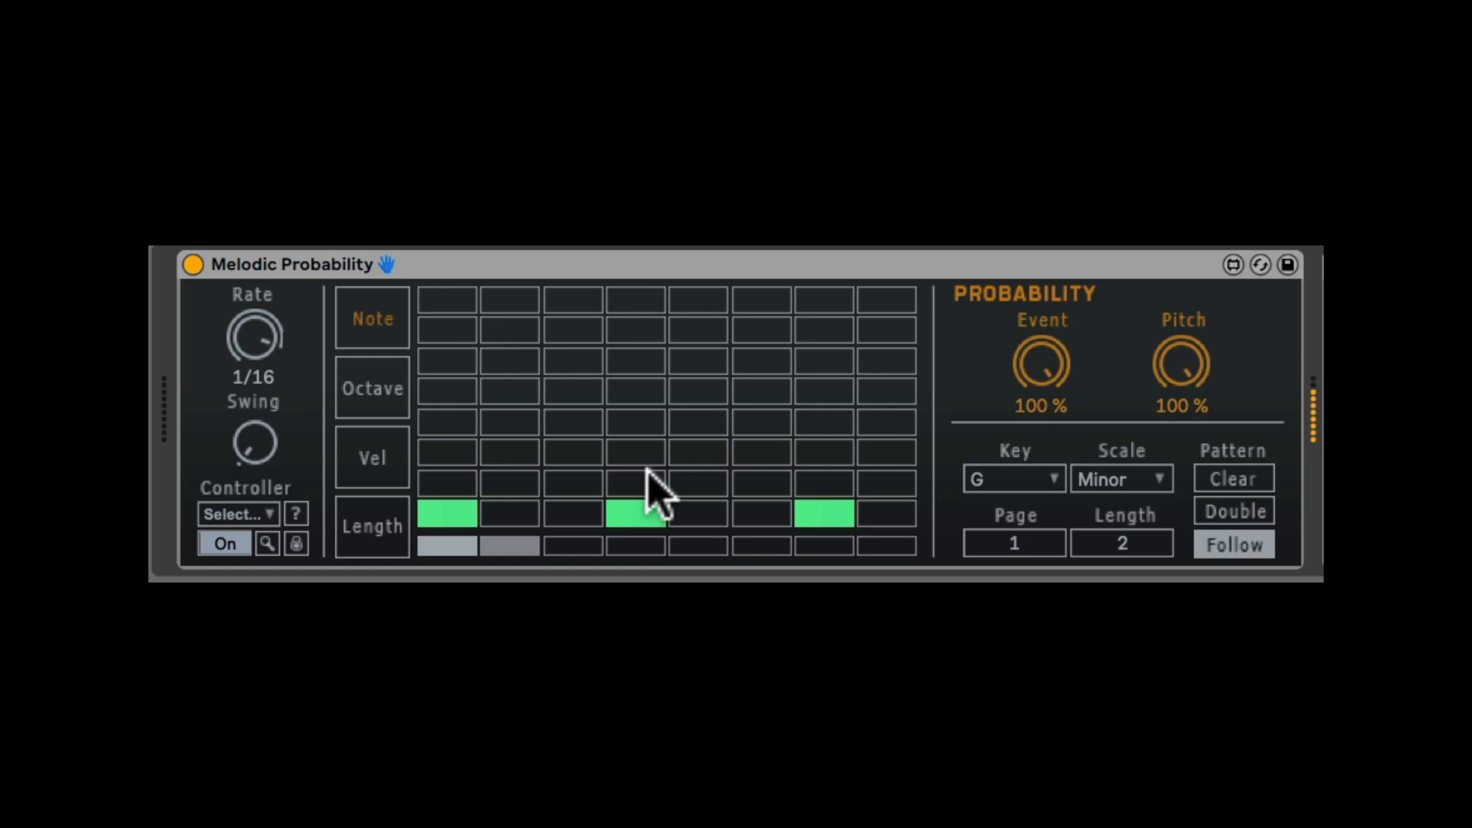
mouse_move(708, 516)
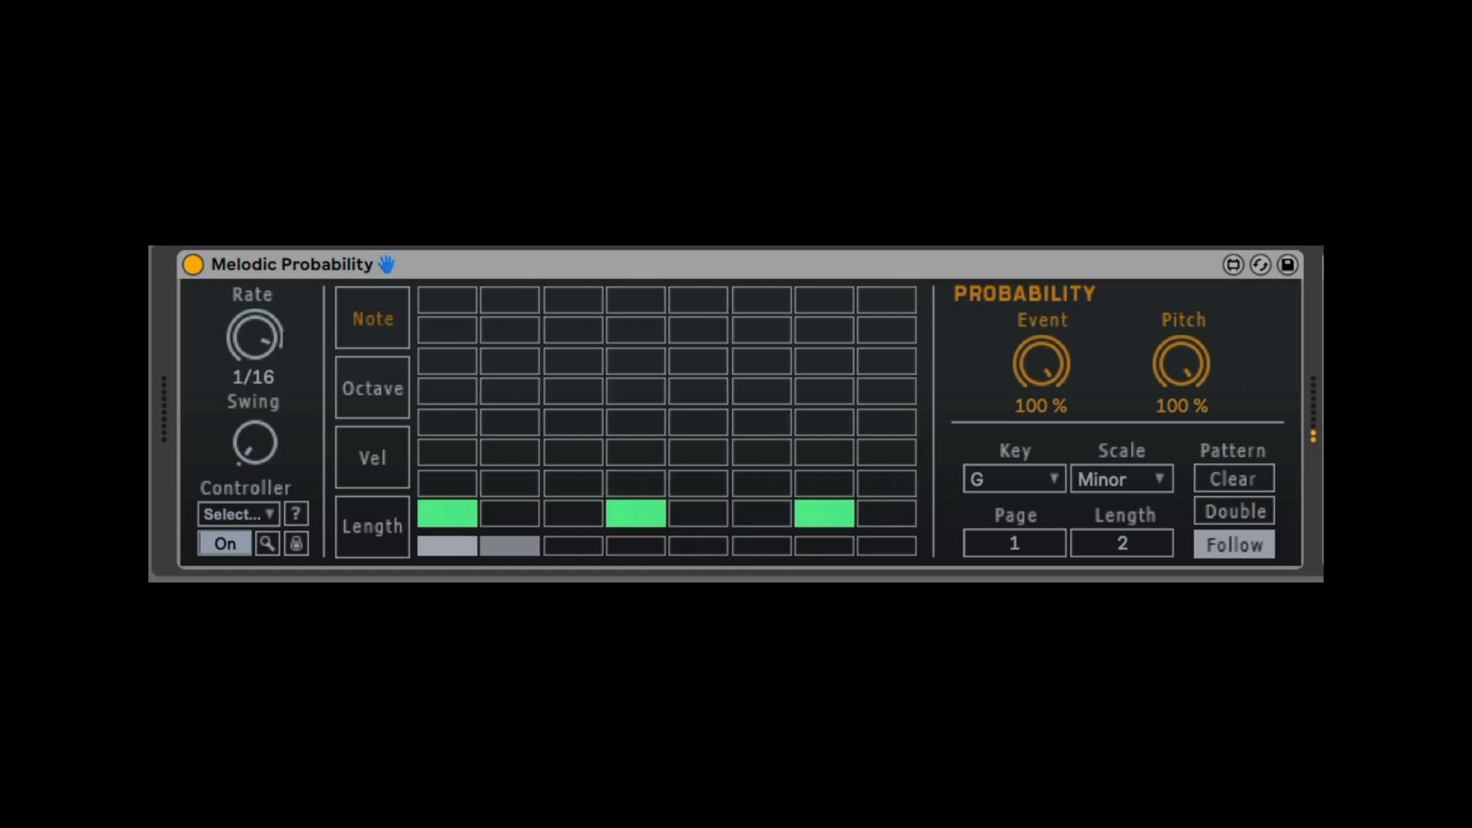
click(1014, 542)
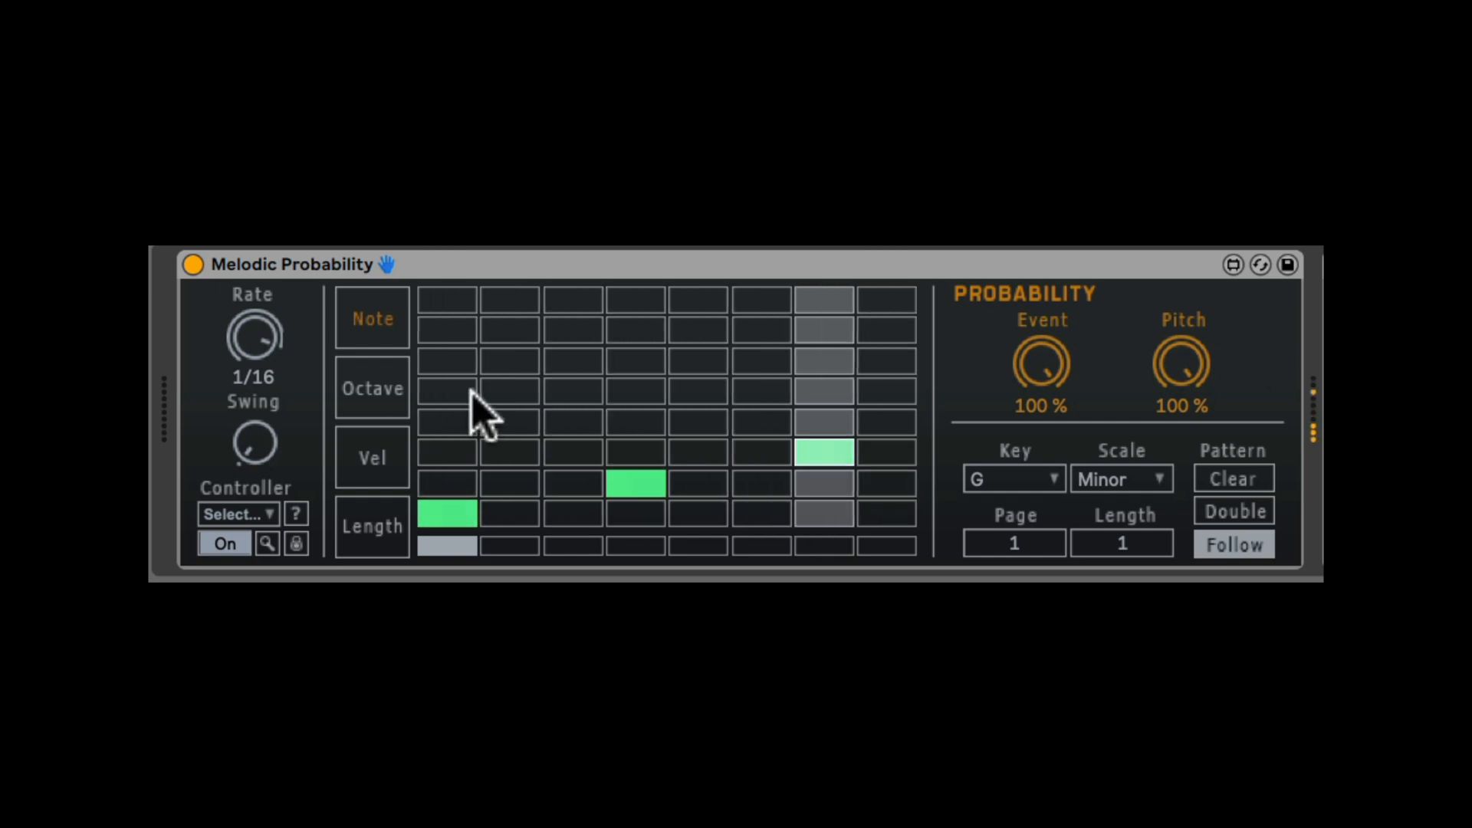
- Fill notes on steps 1, 3, 4, 6 and 7 and show the Octave probability page
click(371, 388)
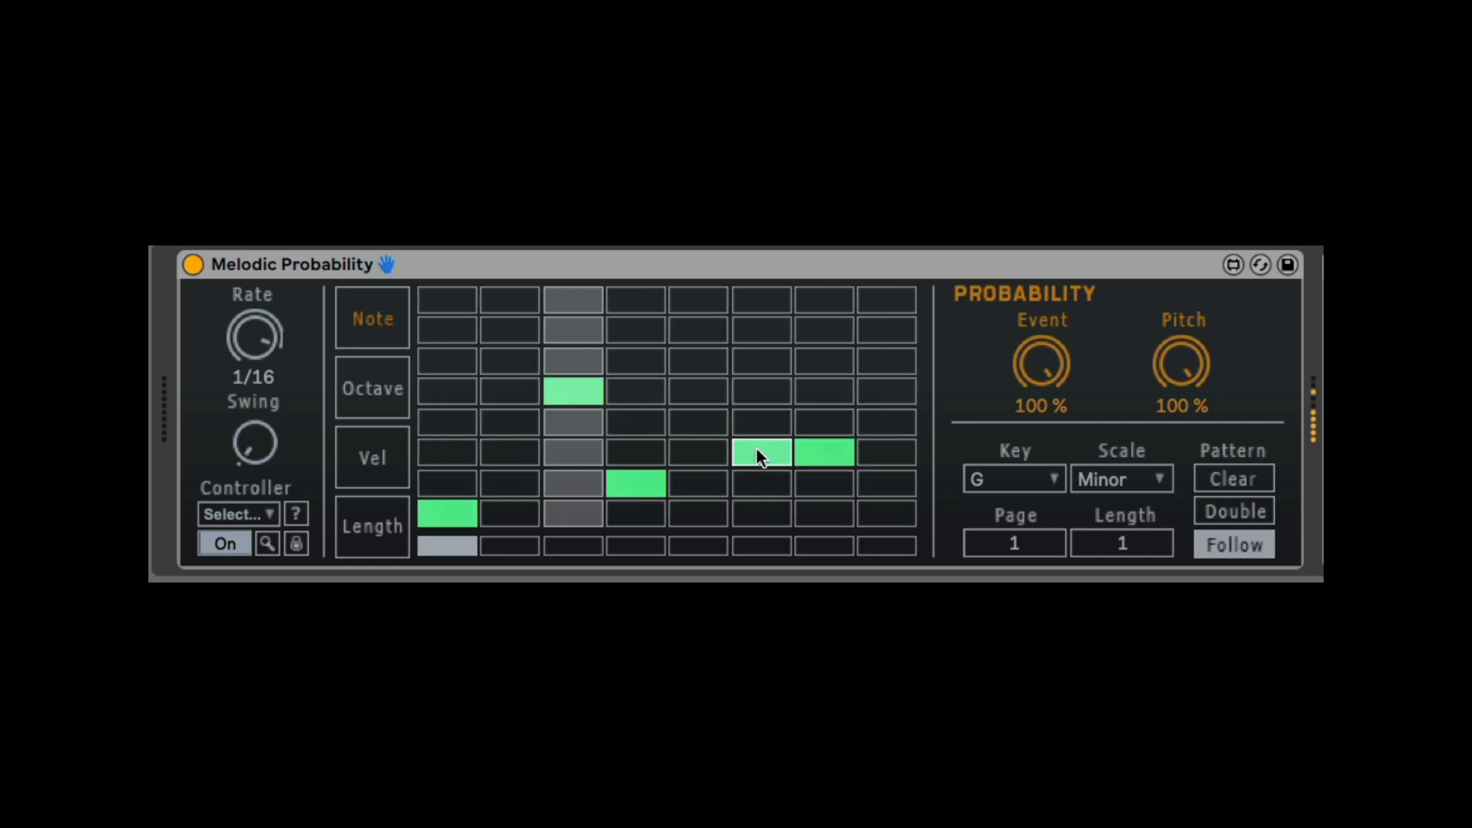
mouse_move(403, 394)
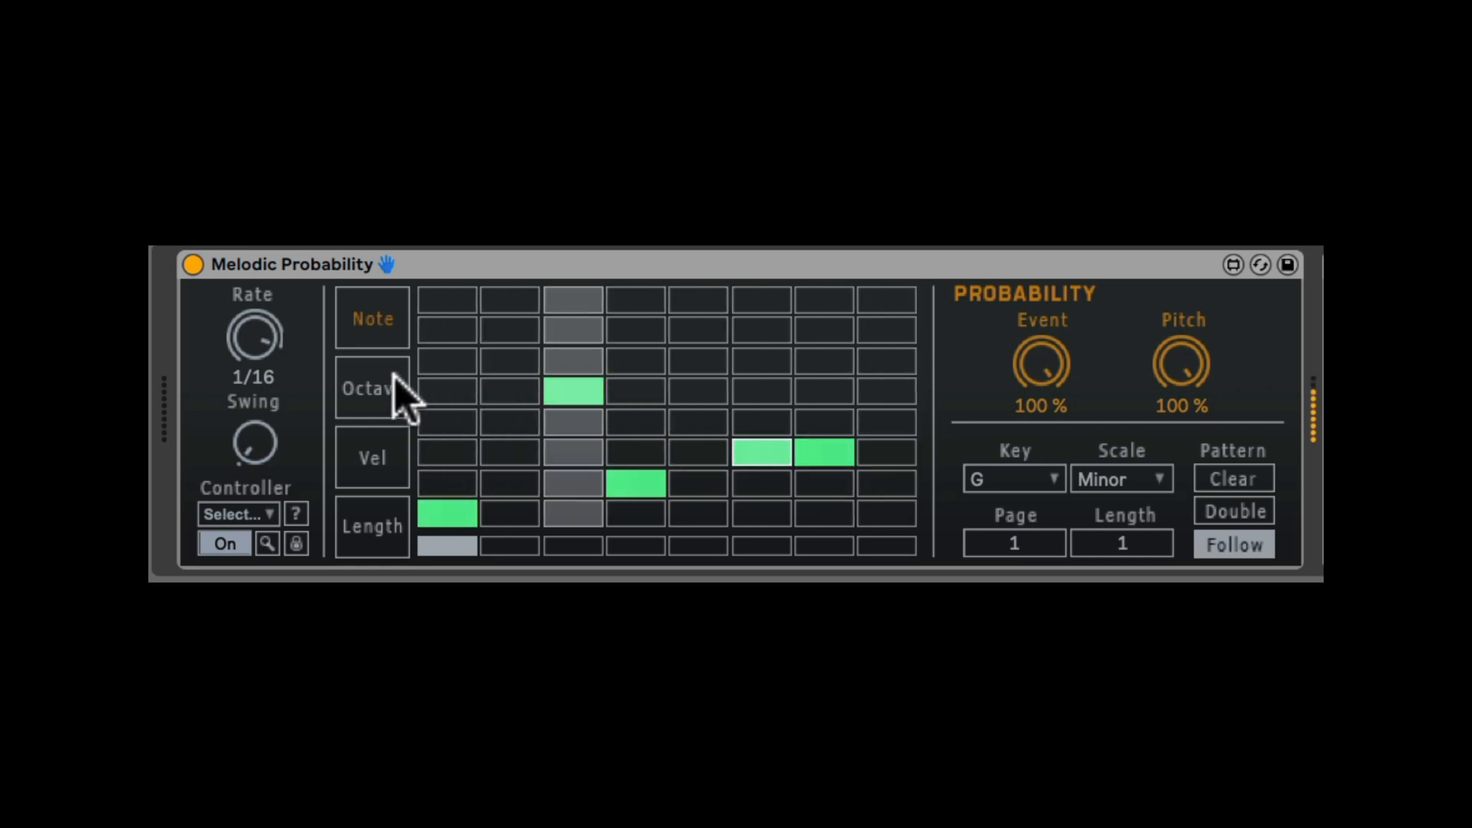
click(371, 388)
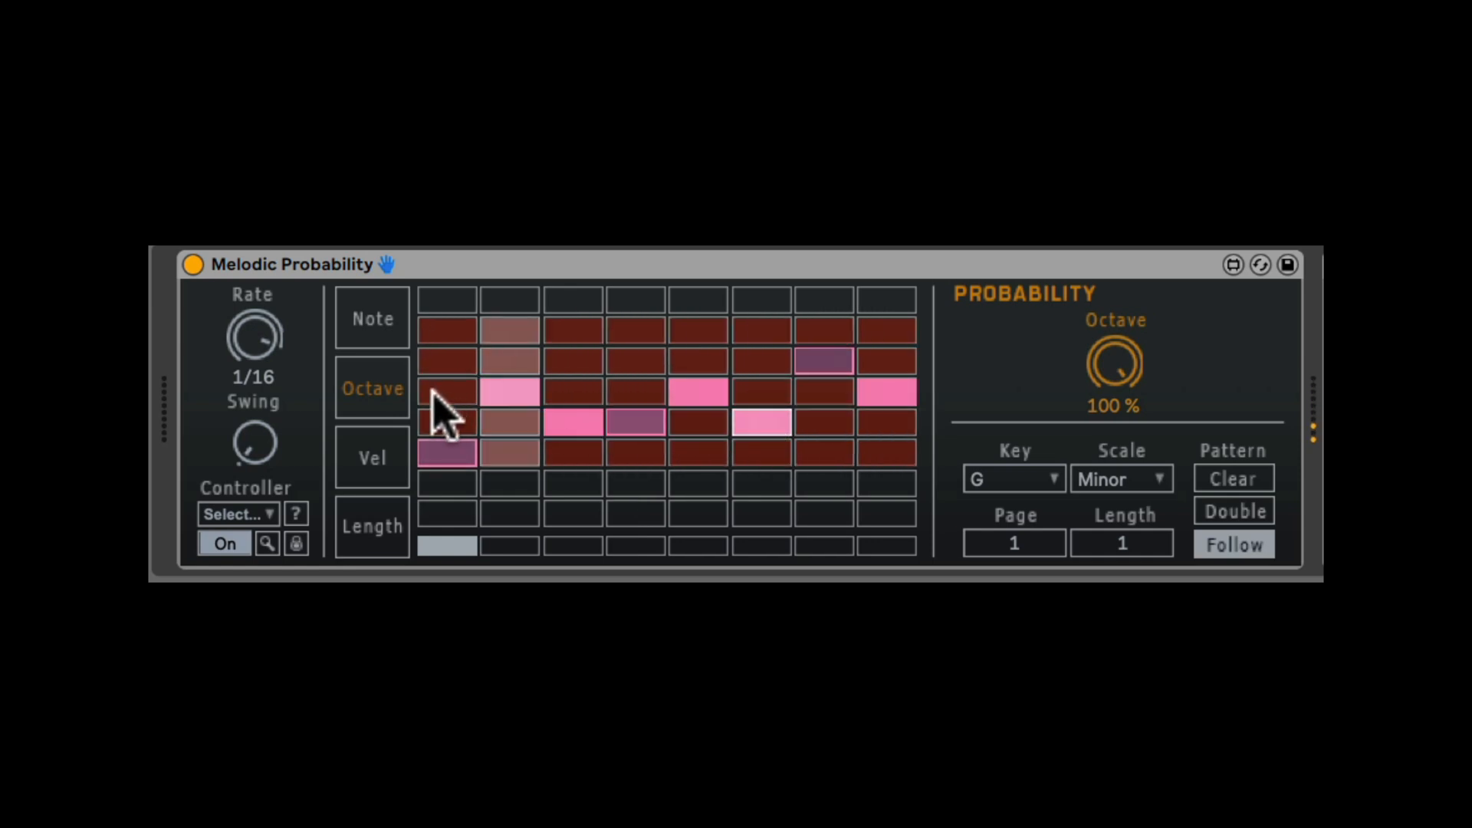
- Draw per-step velocity bars on the Vel page with velocity probability at 59.1%
click(371, 458)
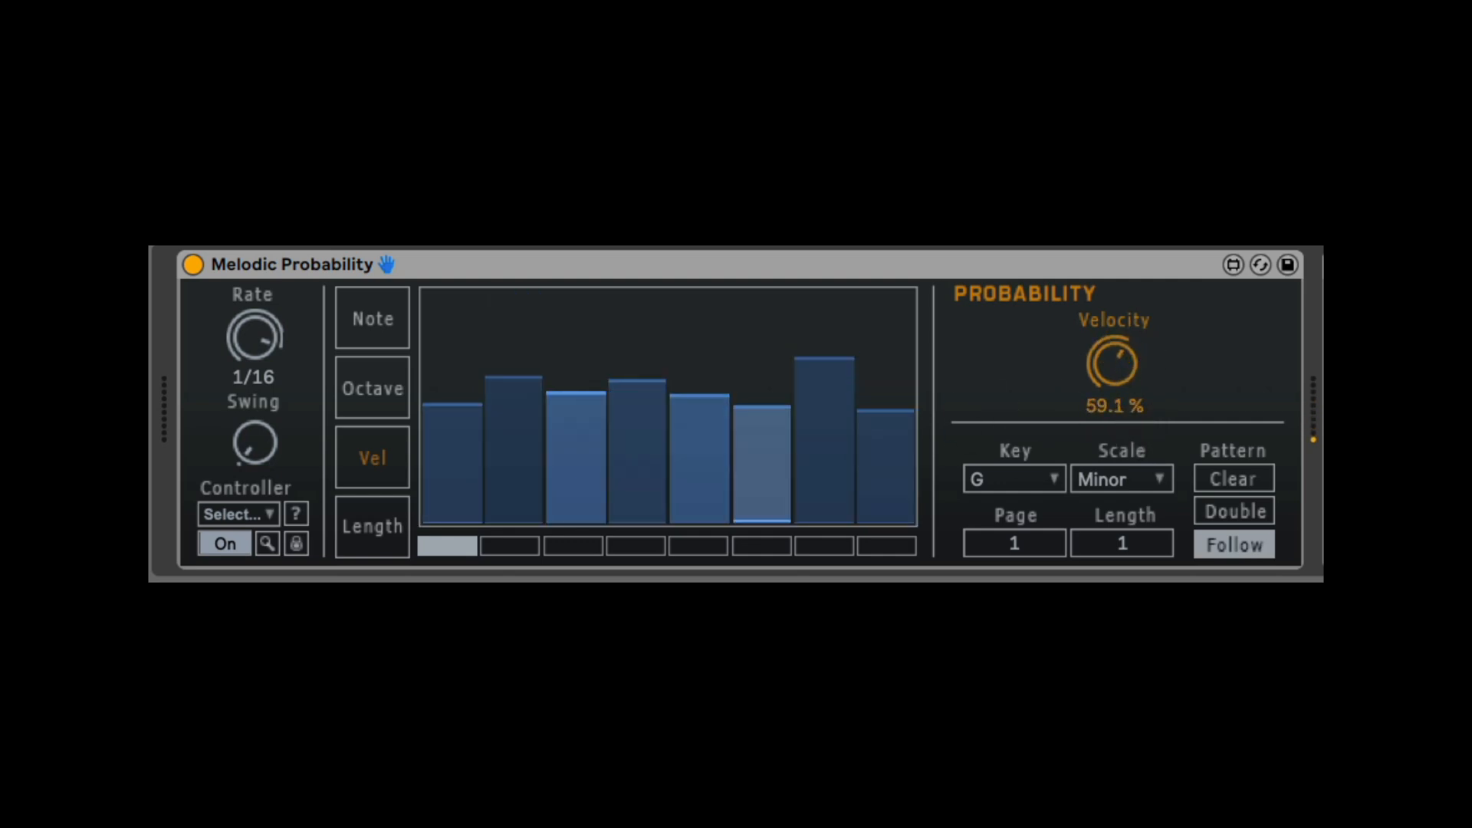
- Return to the Note page and raise the Swing amount for the sequence
click(371, 526)
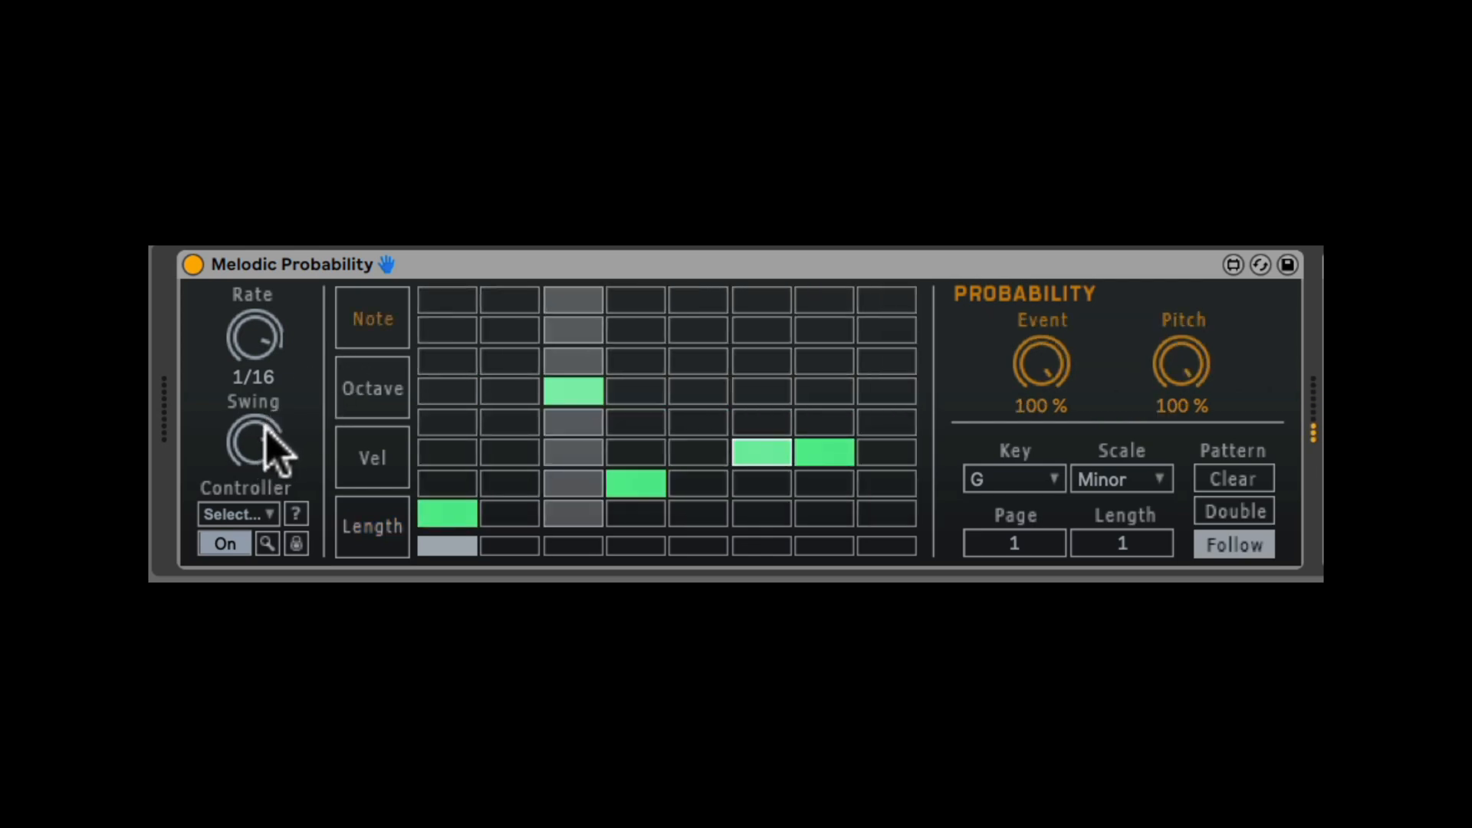
mouse_move(270, 441)
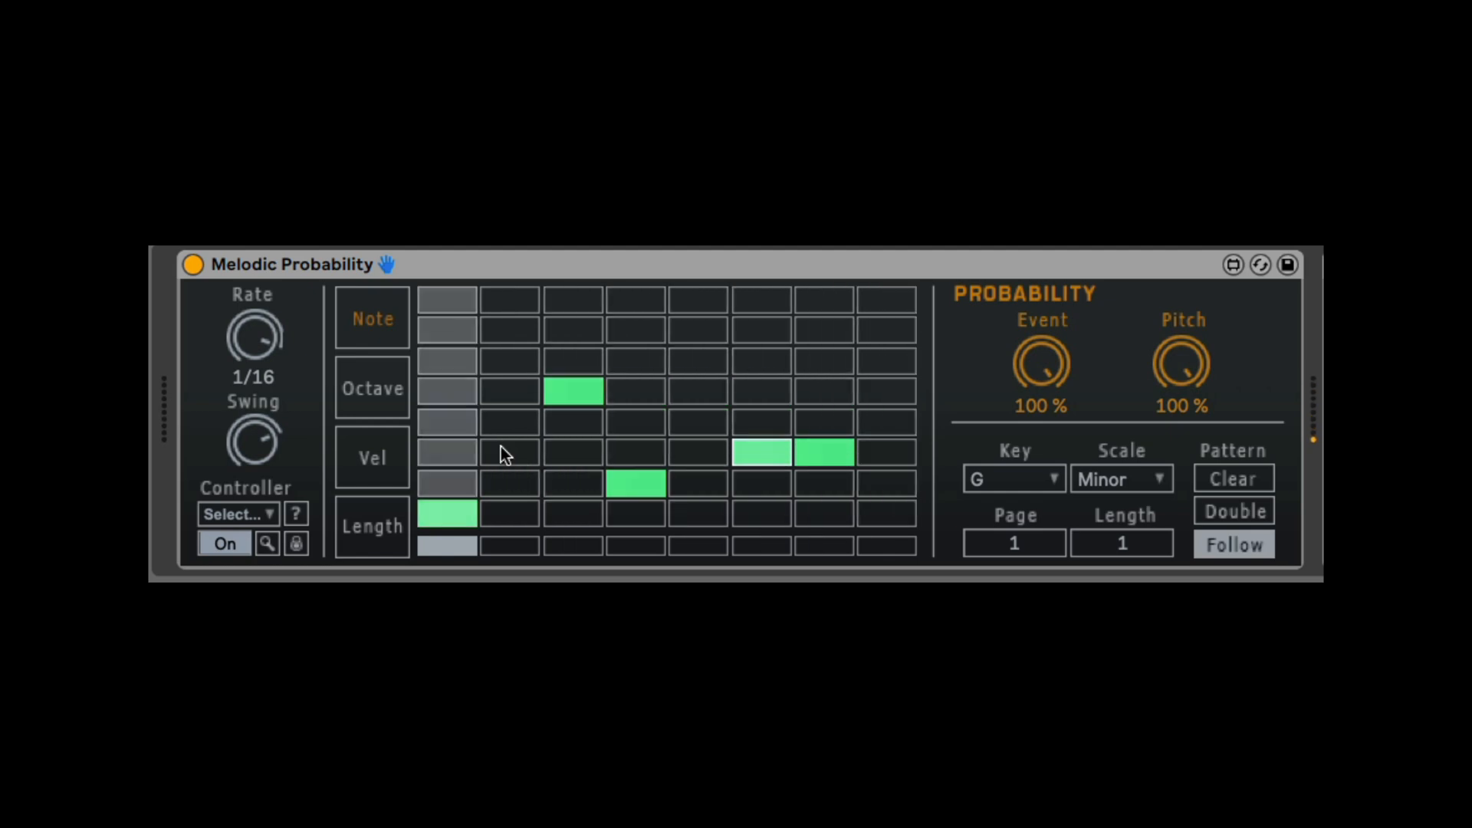
mouse_move(554, 468)
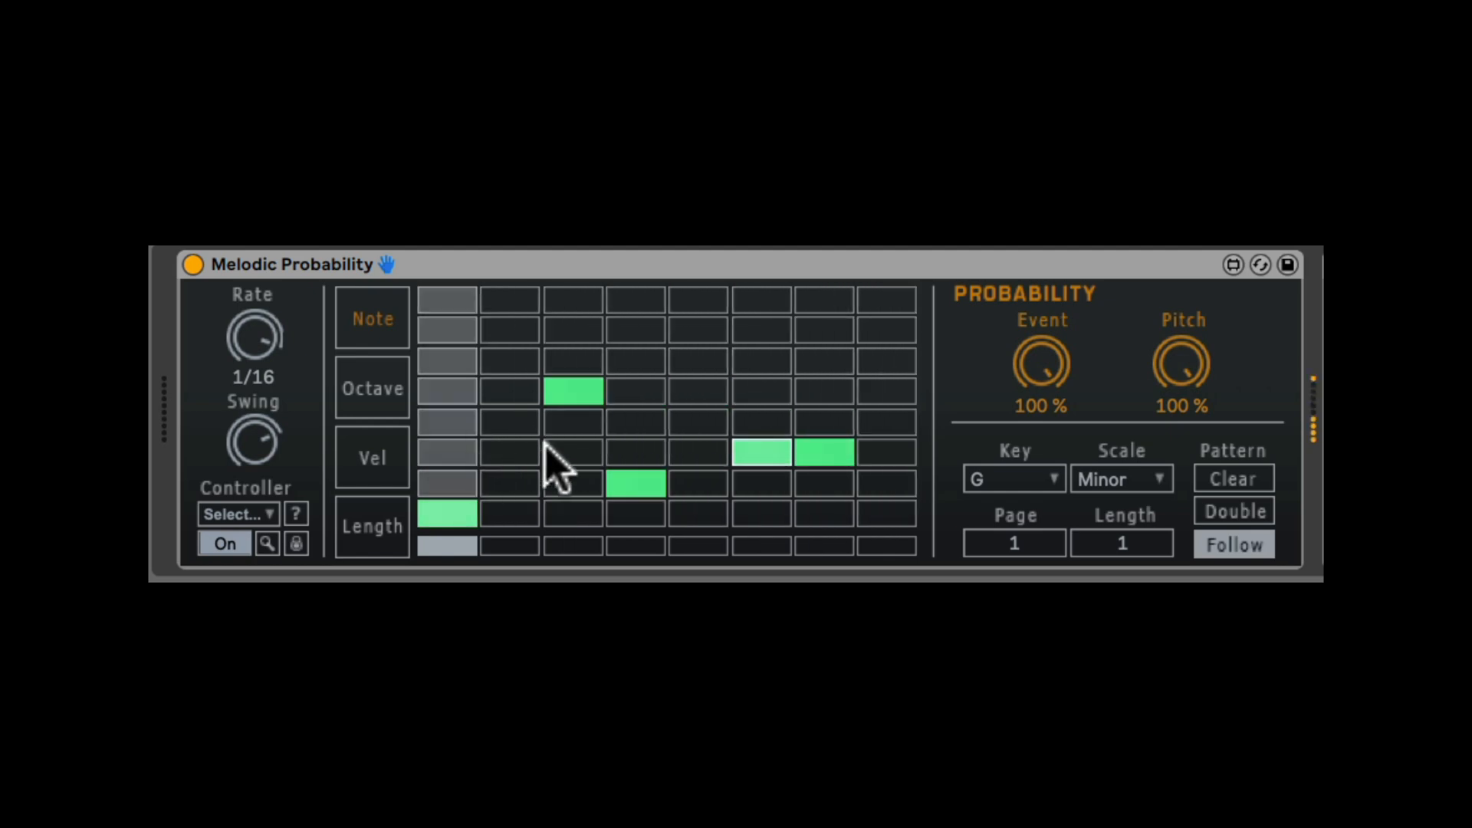
mouse_move(530, 407)
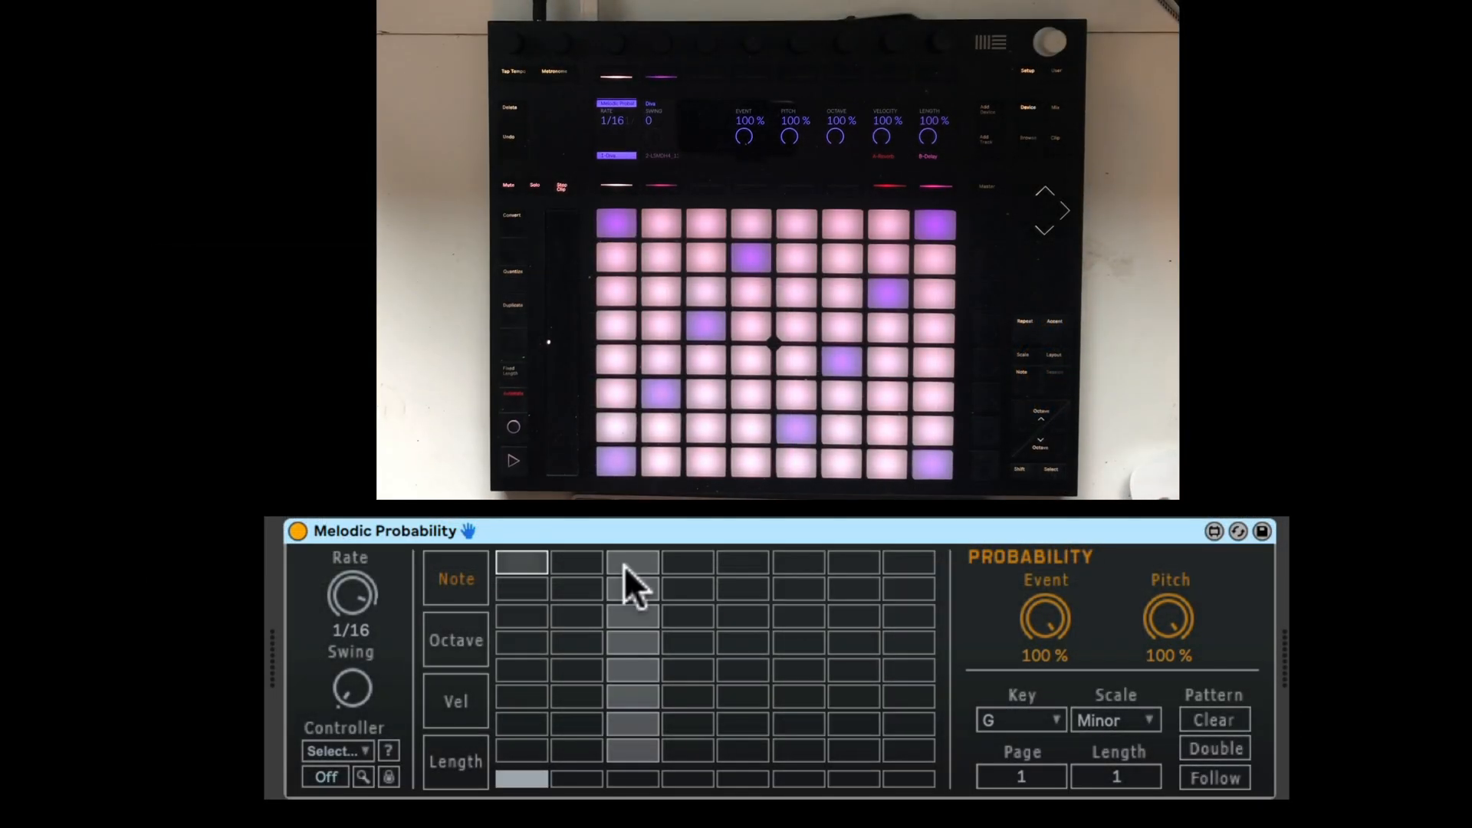
mouse_move(567, 646)
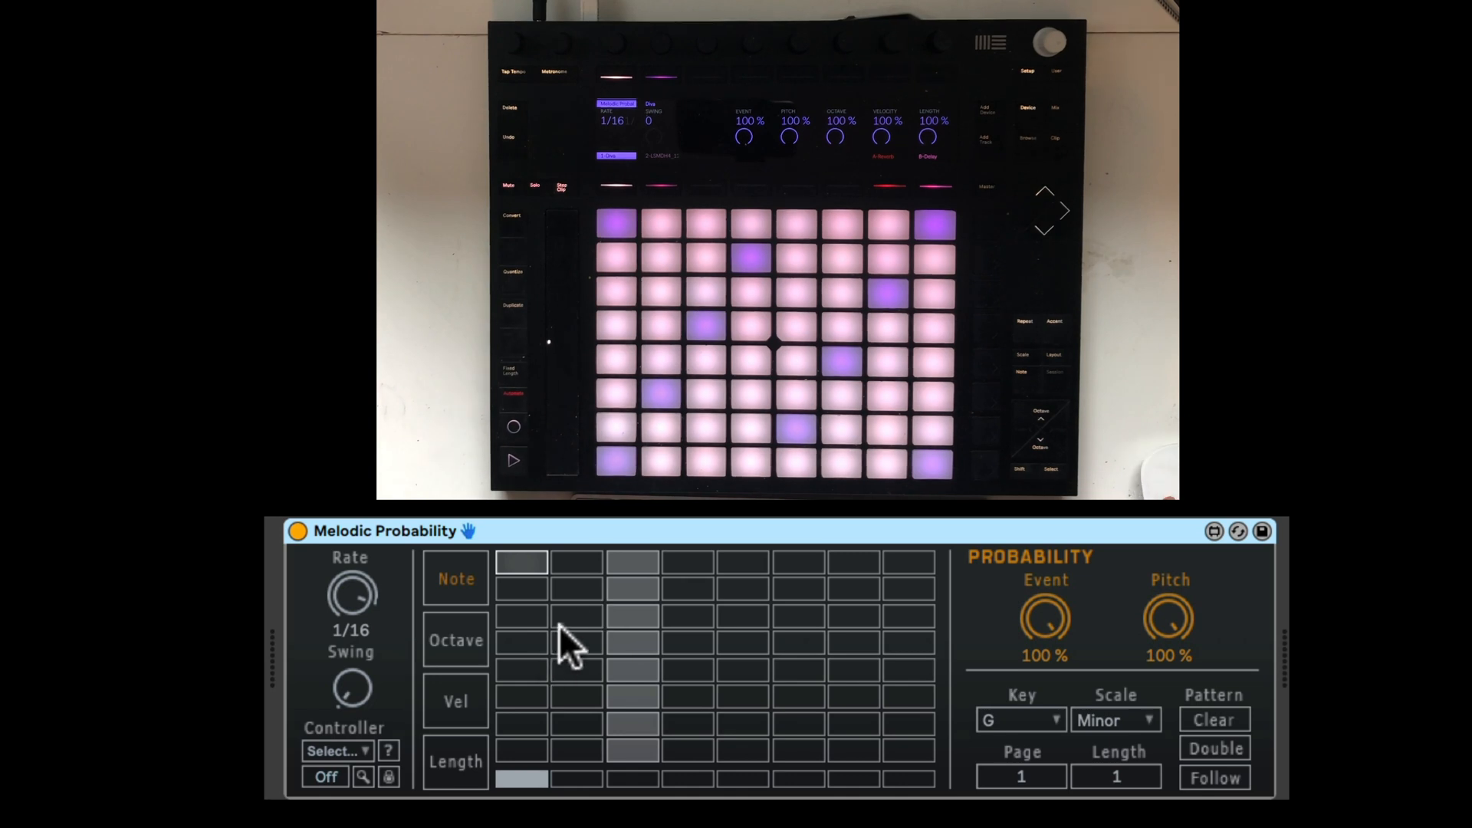
mouse_move(375, 801)
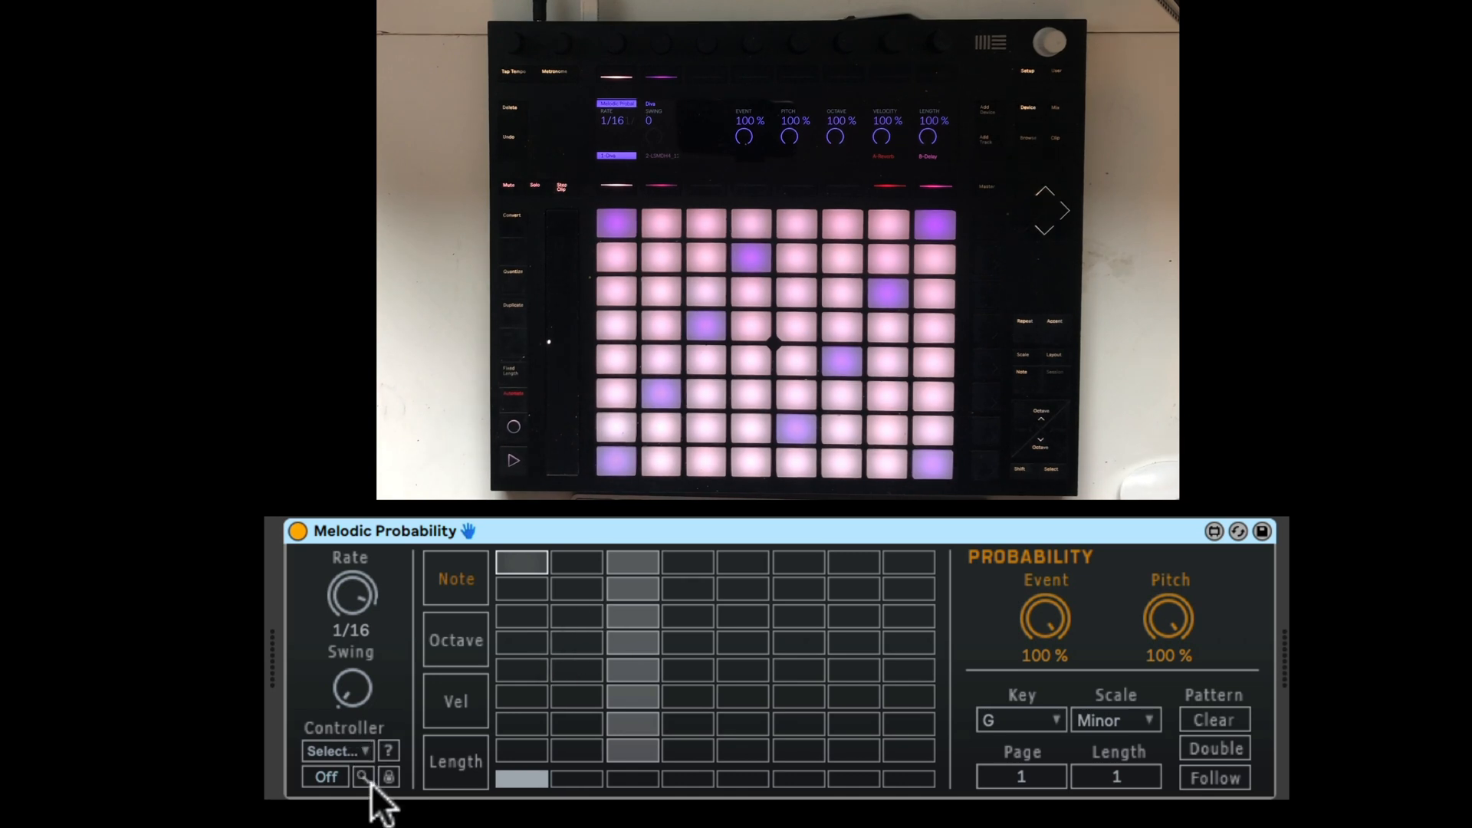
- Select Push 2 as the controller and set event probability 76.2%, pitch 85.9% from Push
click(335, 750)
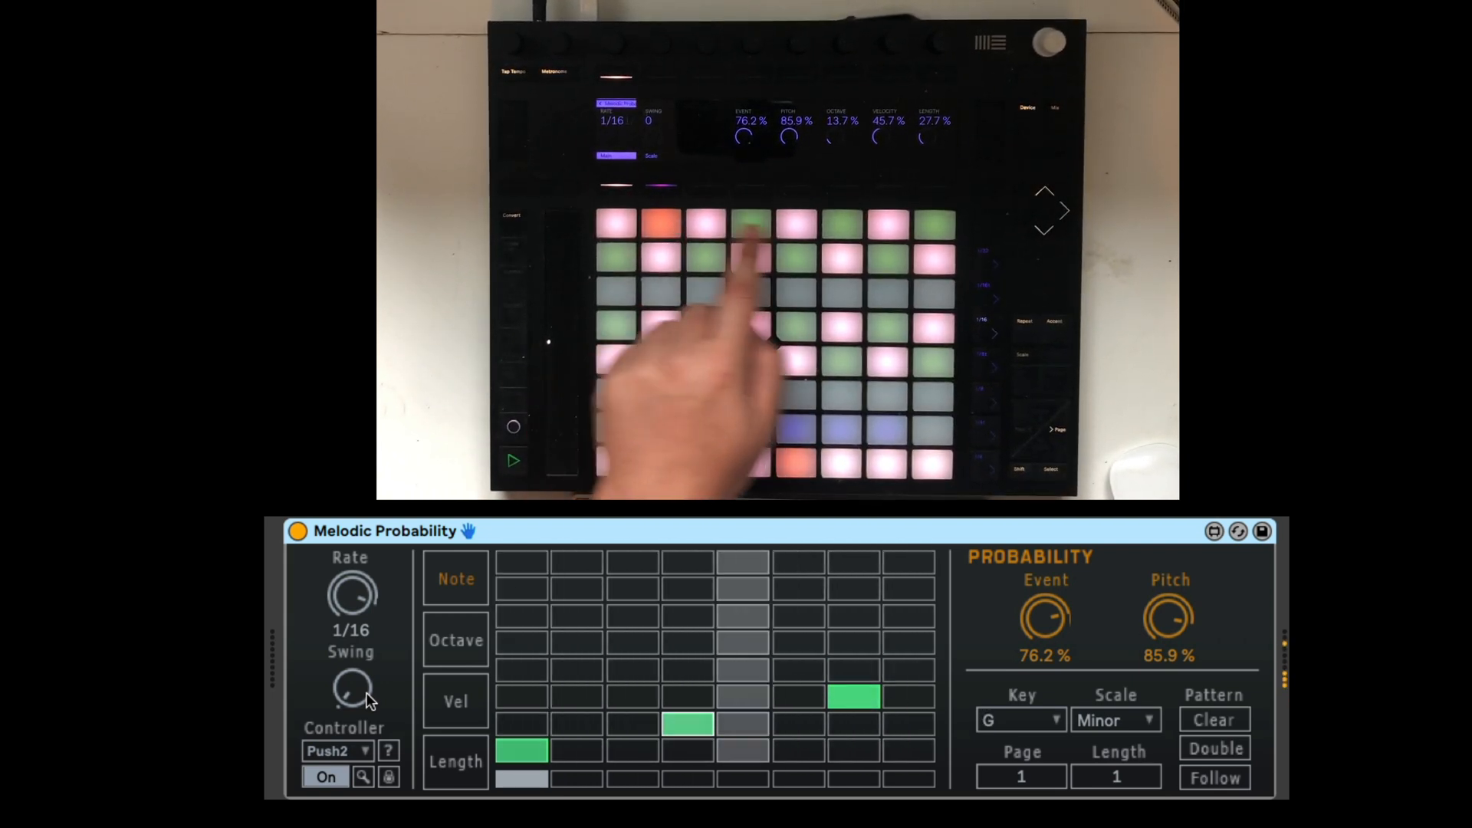
click(1114, 719)
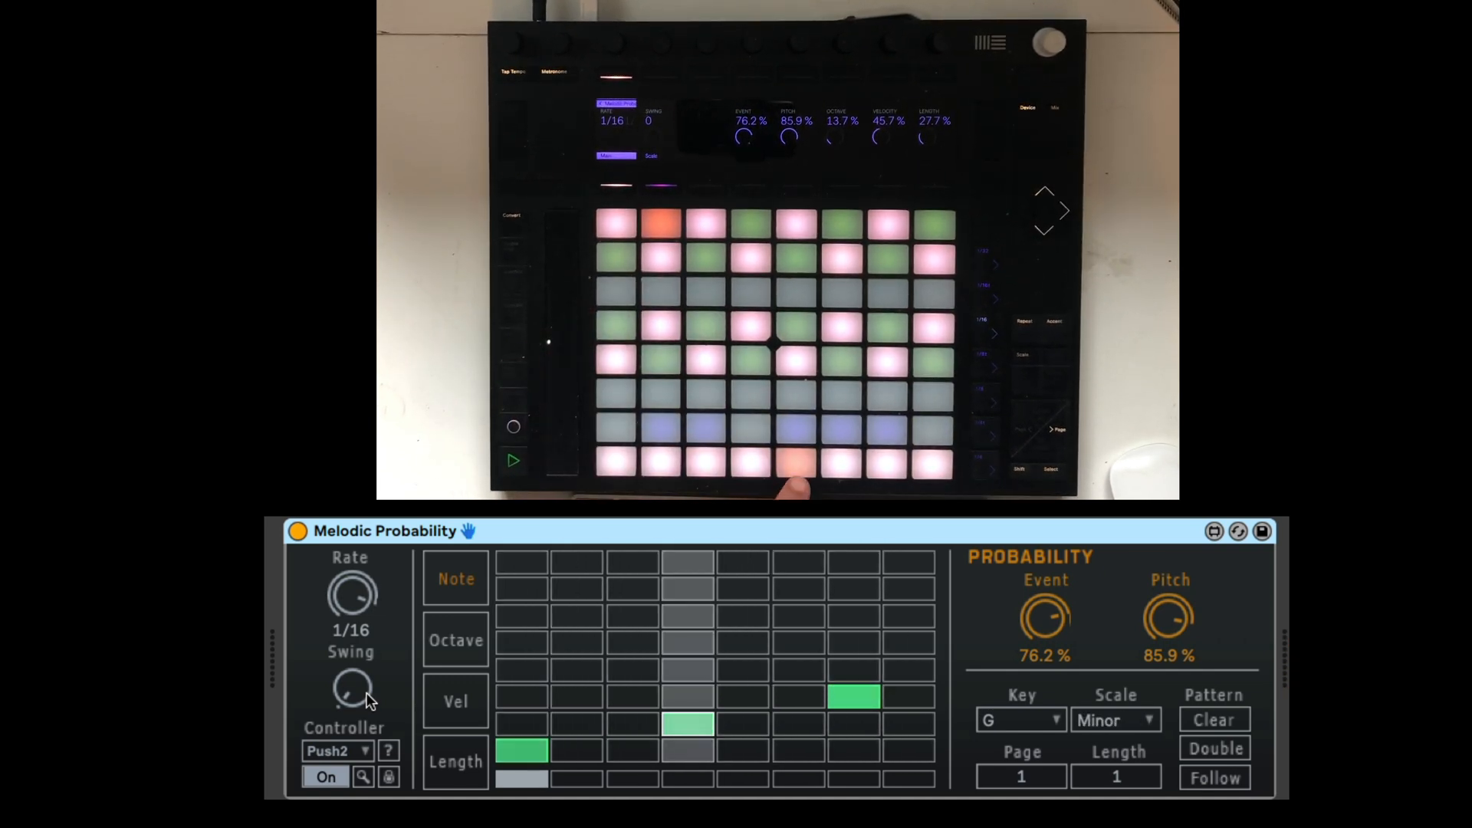
- From Push 2, add notes and set per-step octave, velocity and length with probabilities back at 100%
click(456, 639)
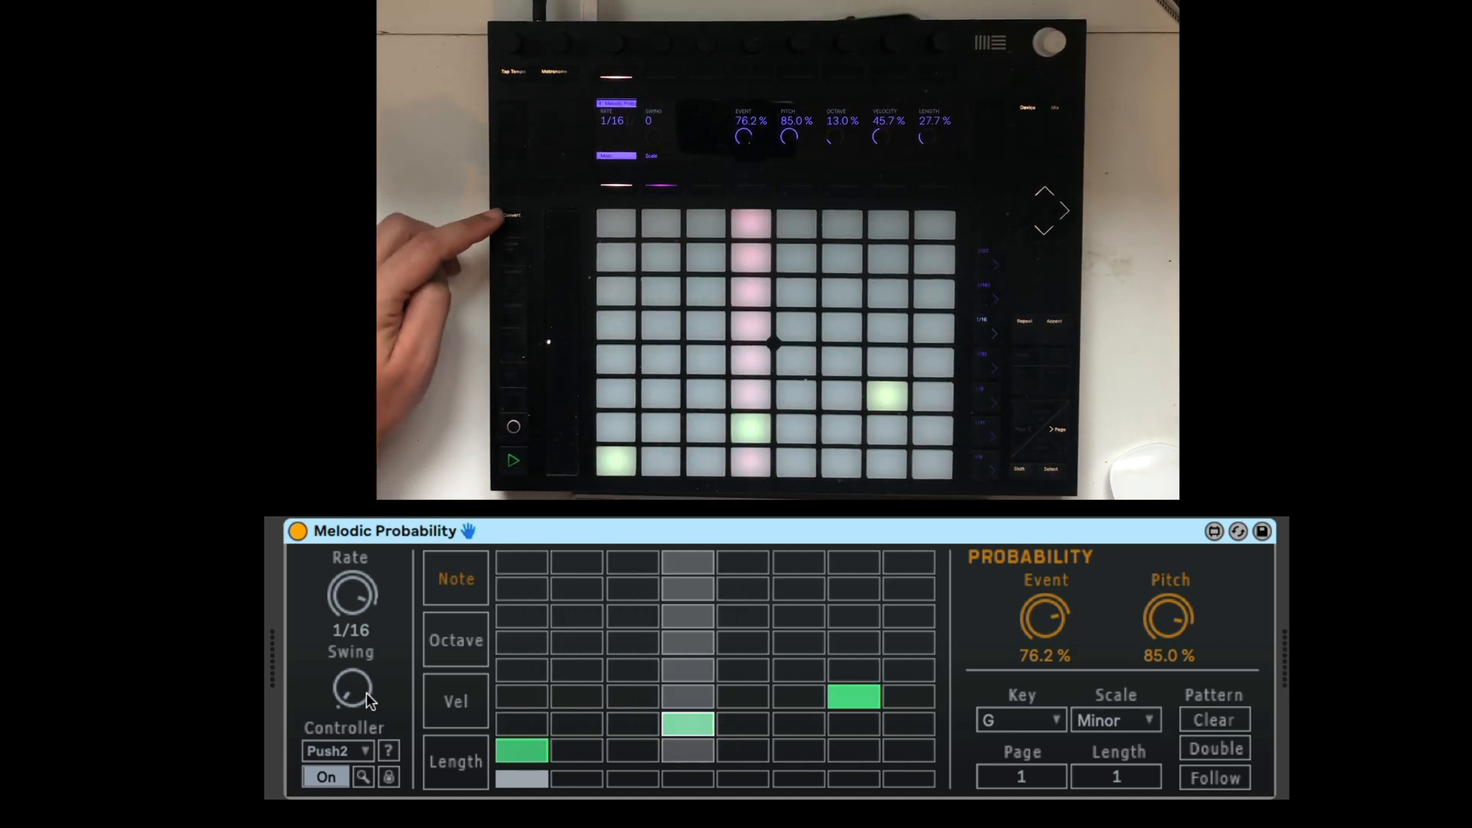
click(457, 641)
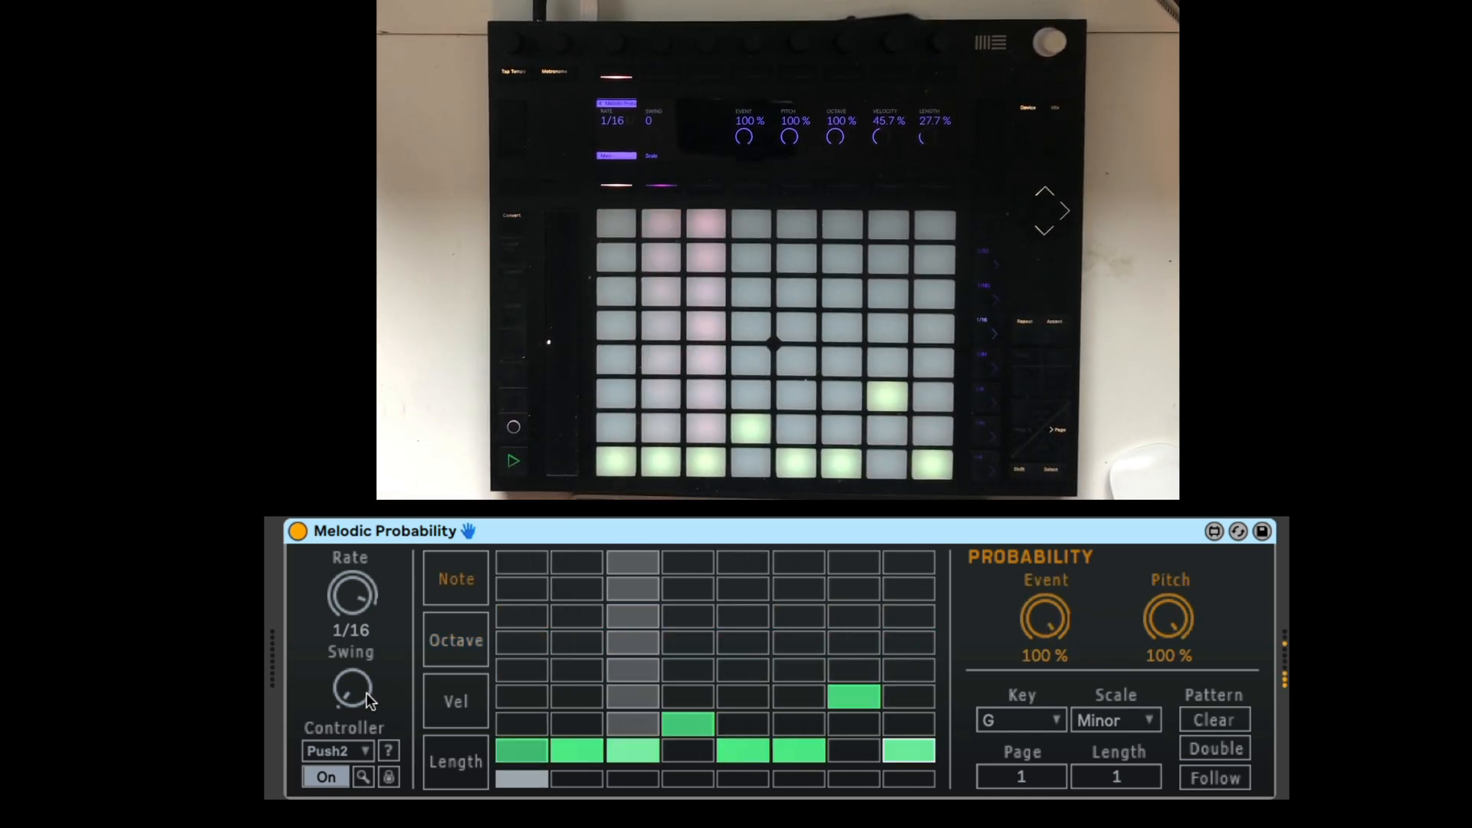
click(457, 639)
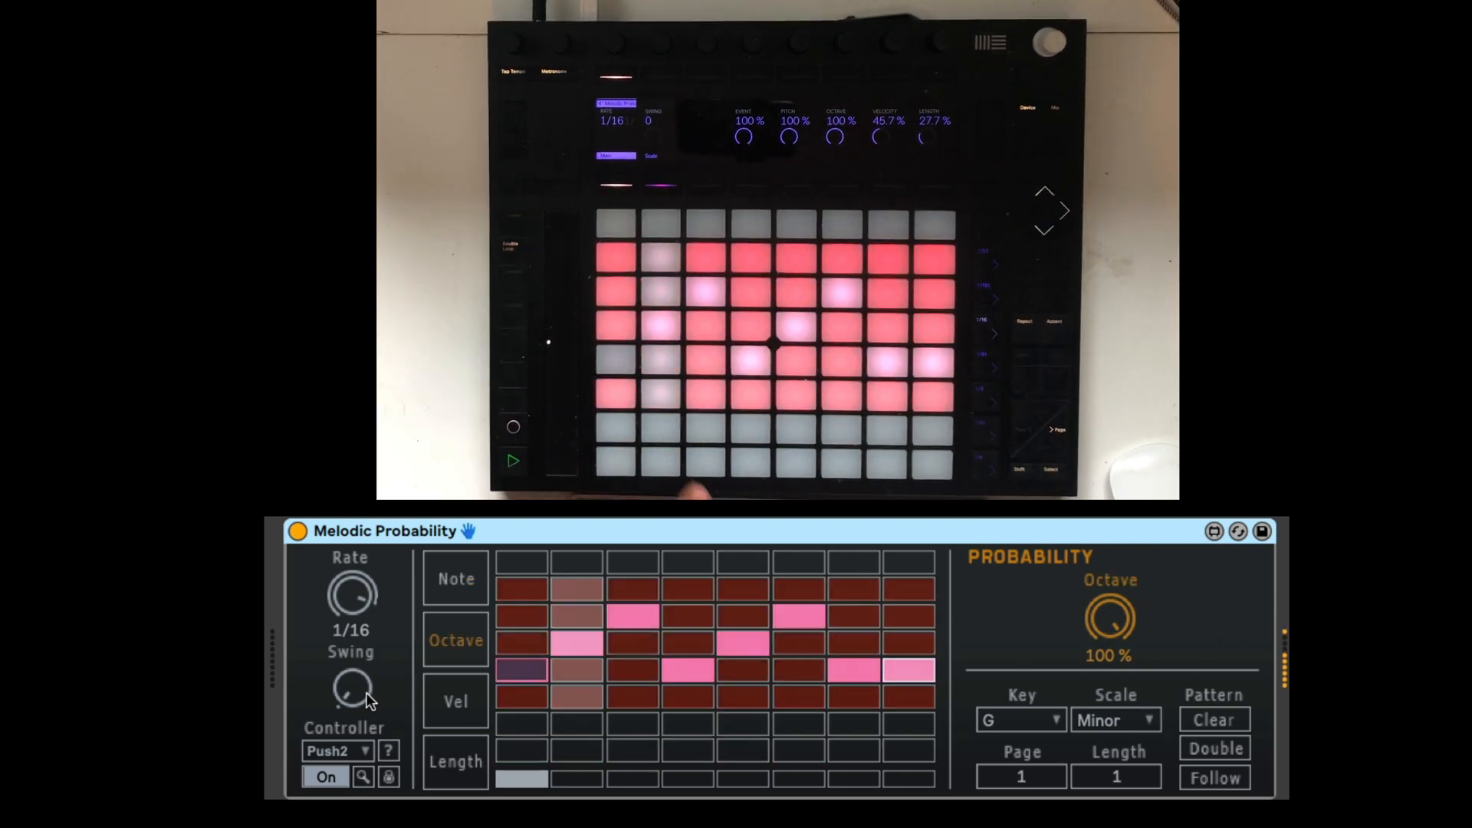
click(456, 701)
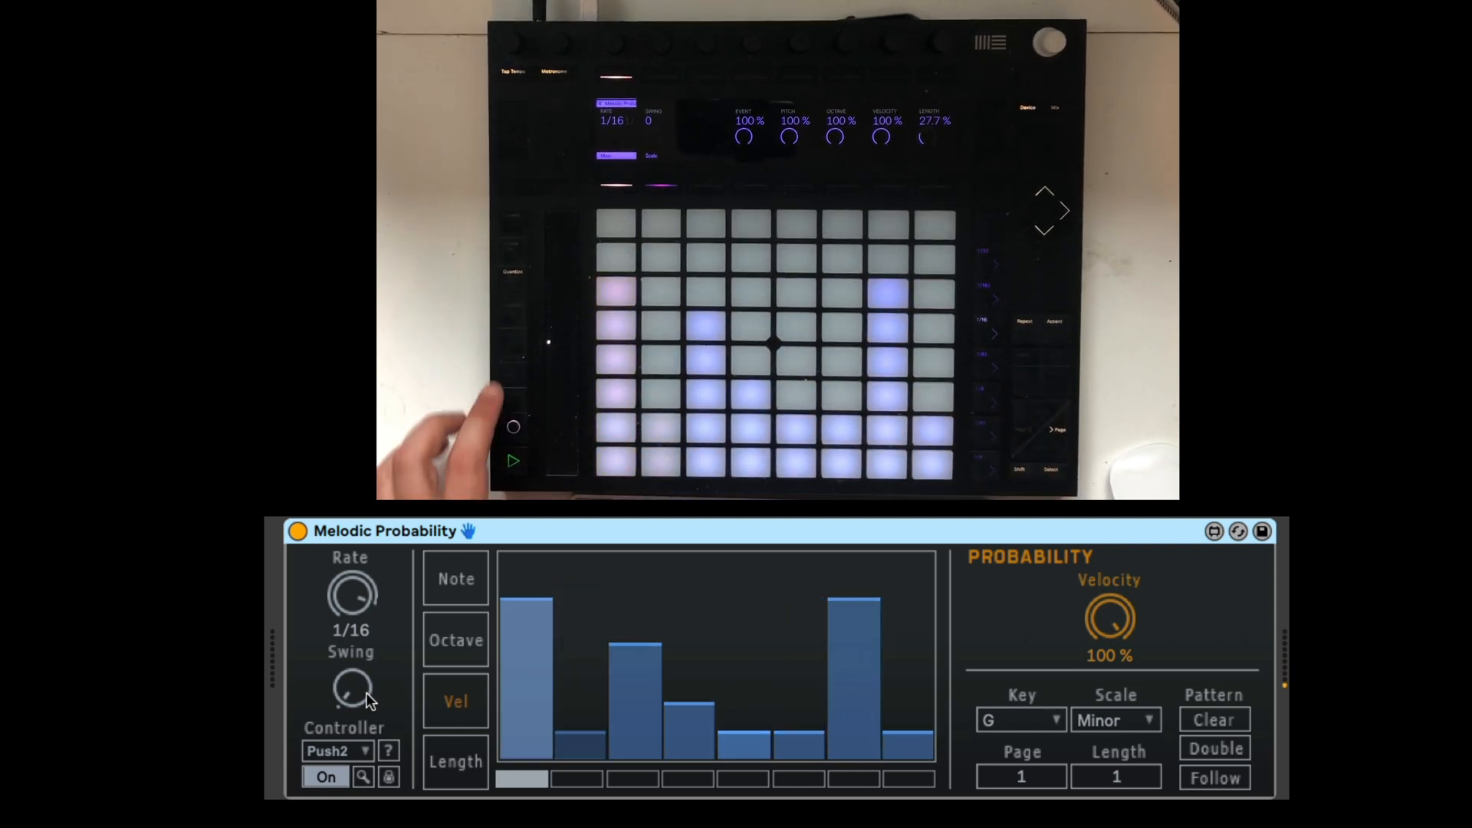
click(456, 762)
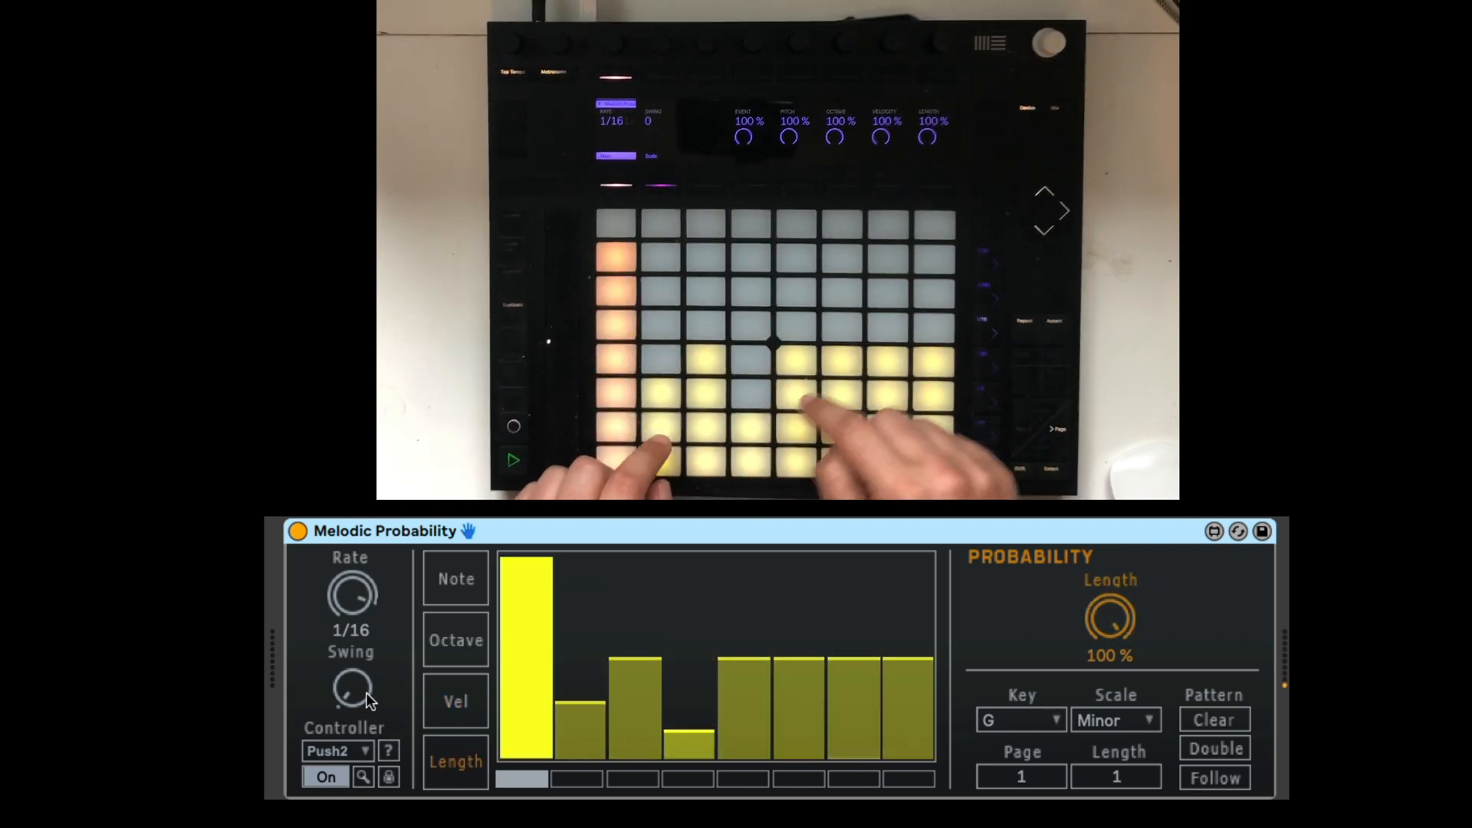